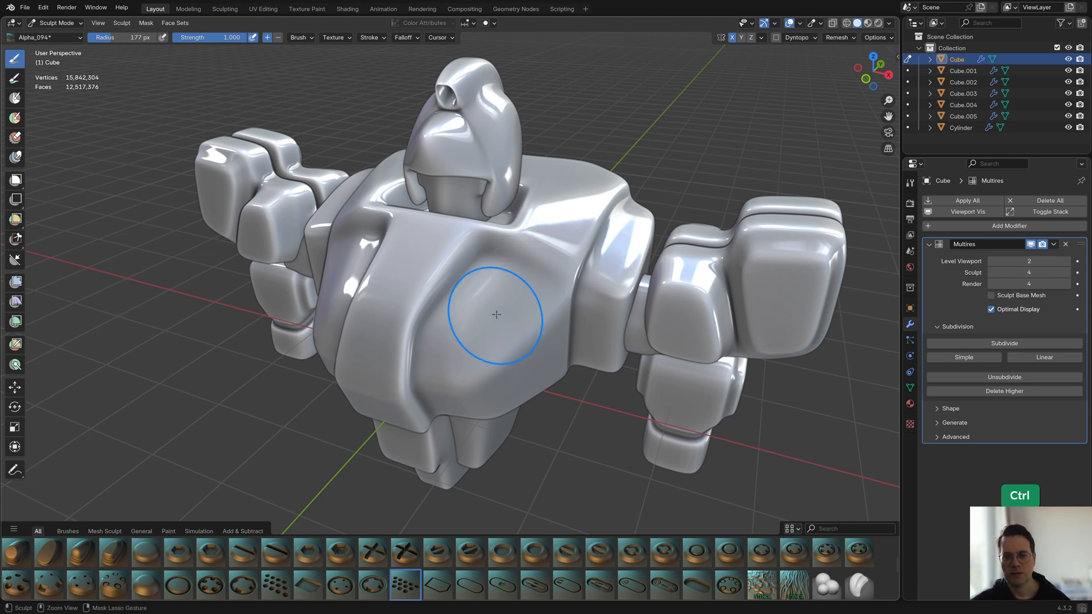
Step: Select Mech_Alpha_45 in the alpha-stamp scene to view its rendered height gradient
left_click(497, 315)
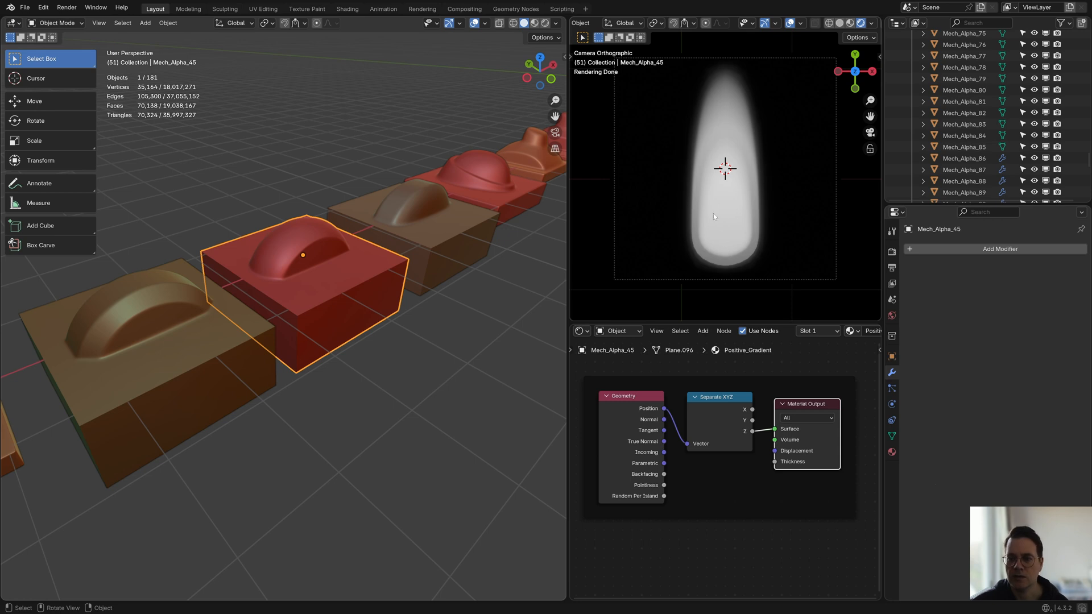
mouse_move(733, 233)
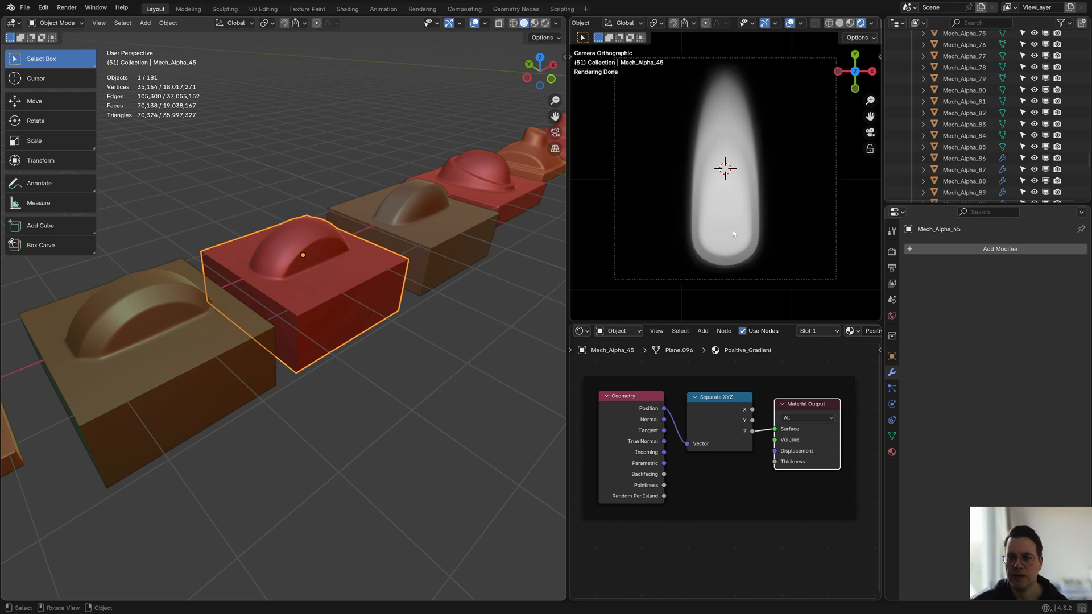
mouse_move(603, 194)
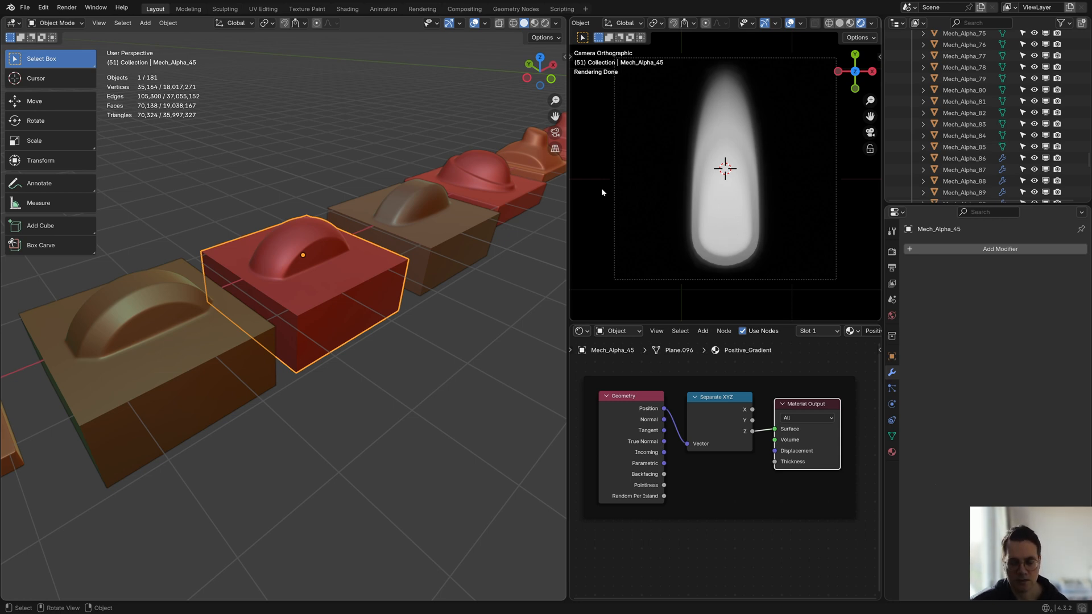
Step: Select the Retopo_Mech_Alpha_58.001 stamp object inside its circular outline
left_click(309, 266)
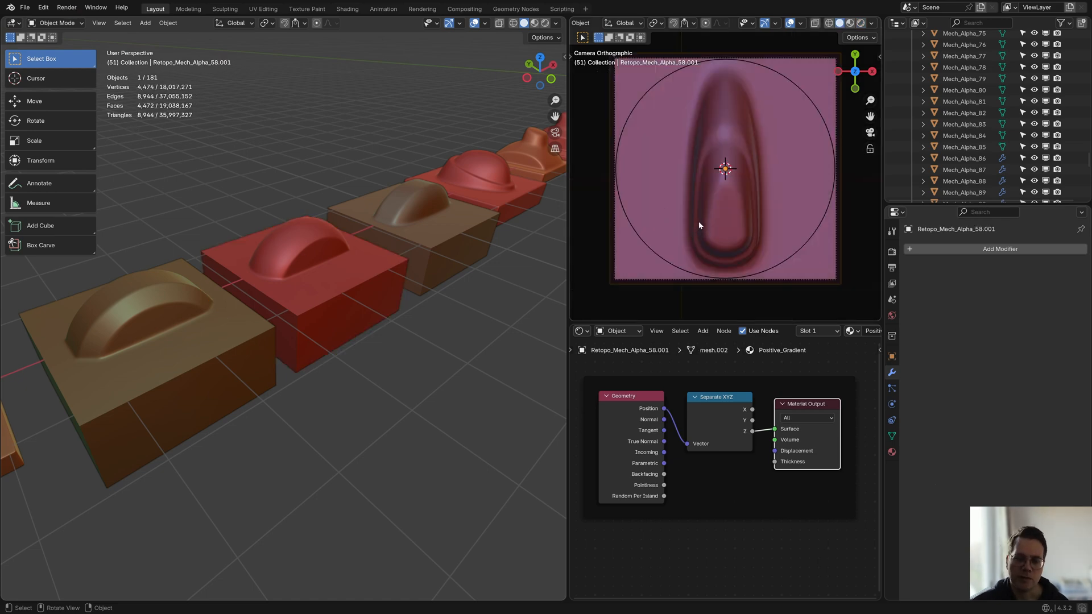
mouse_move(773, 73)
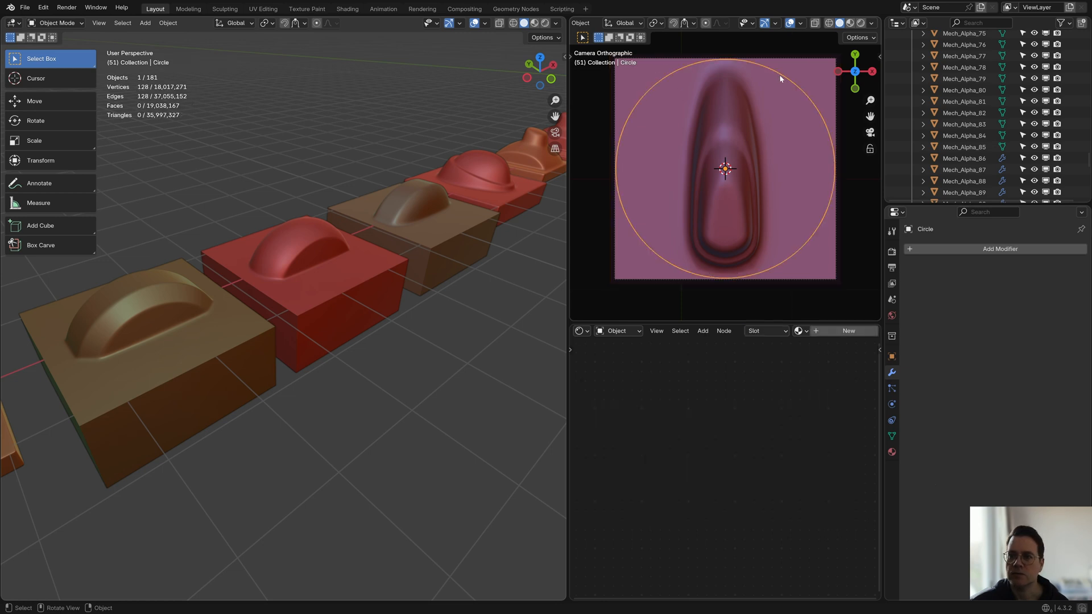
mouse_move(742, 277)
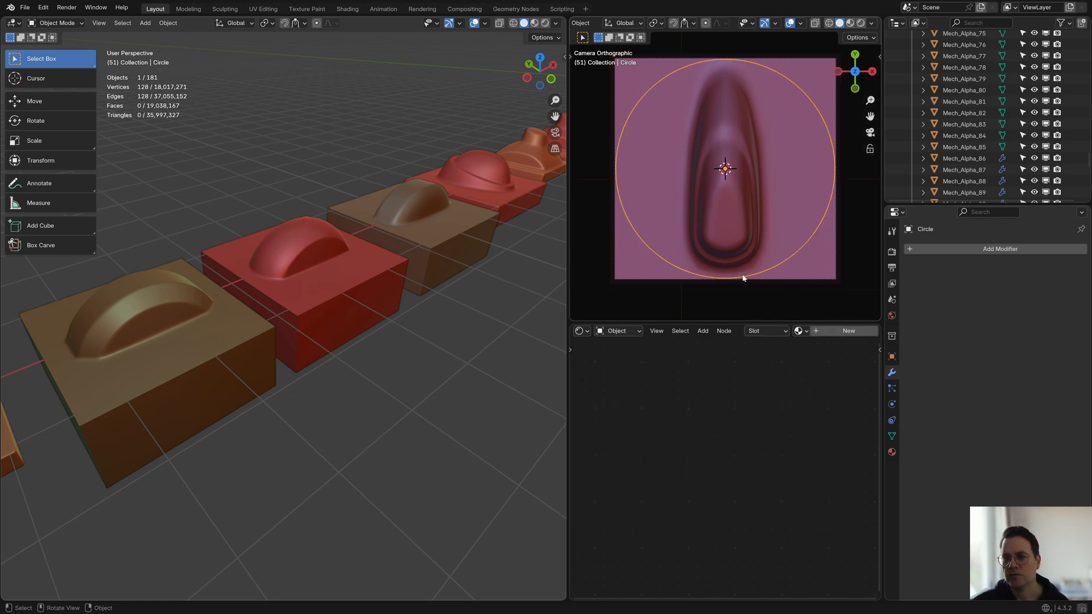
mouse_move(668, 78)
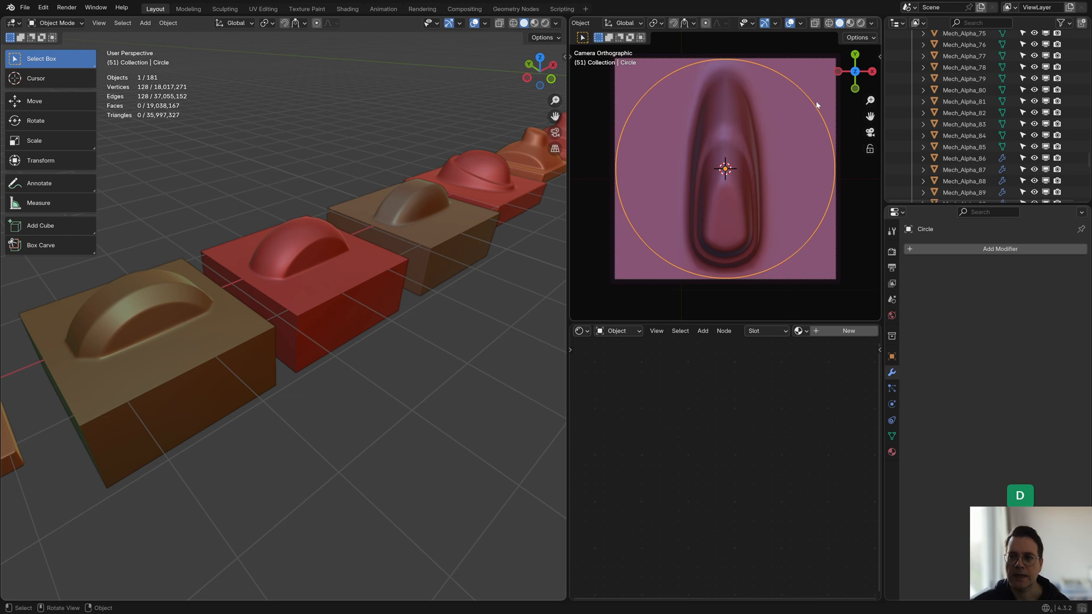
mouse_move(660, 253)
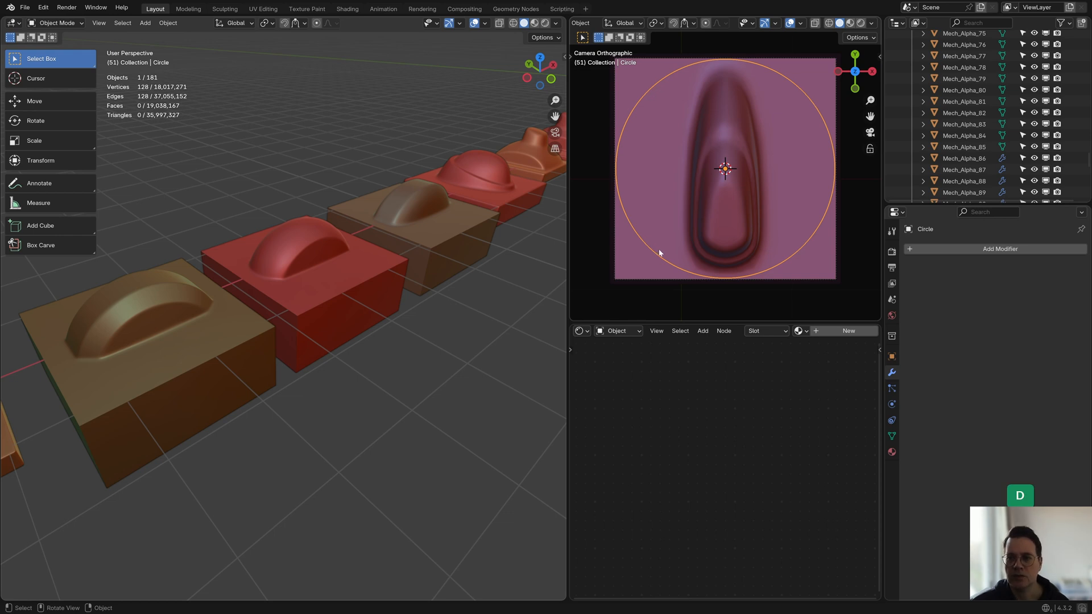
mouse_move(787, 86)
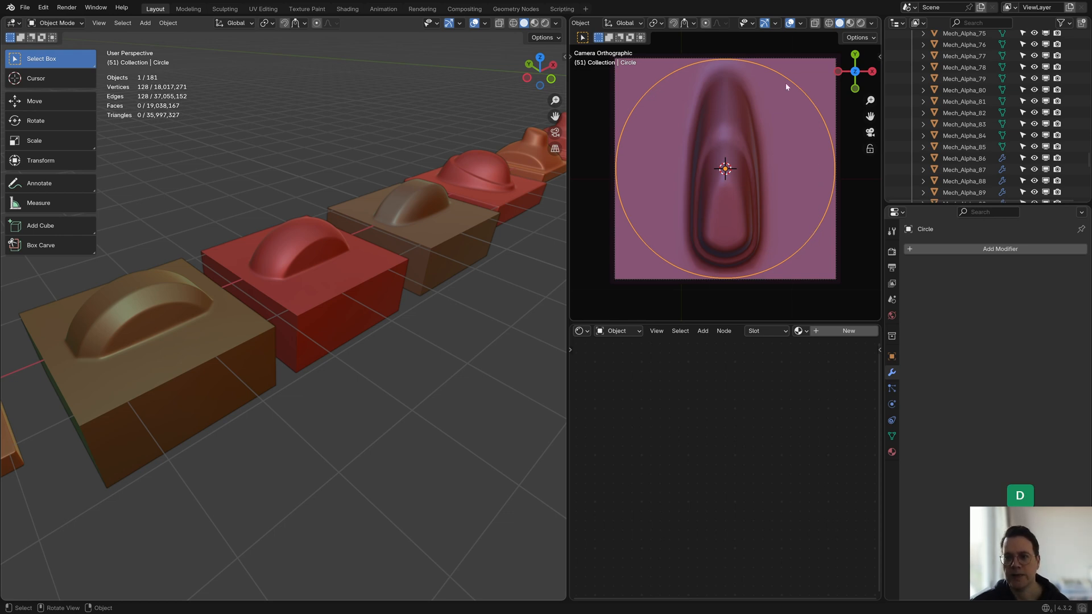
mouse_move(620, 191)
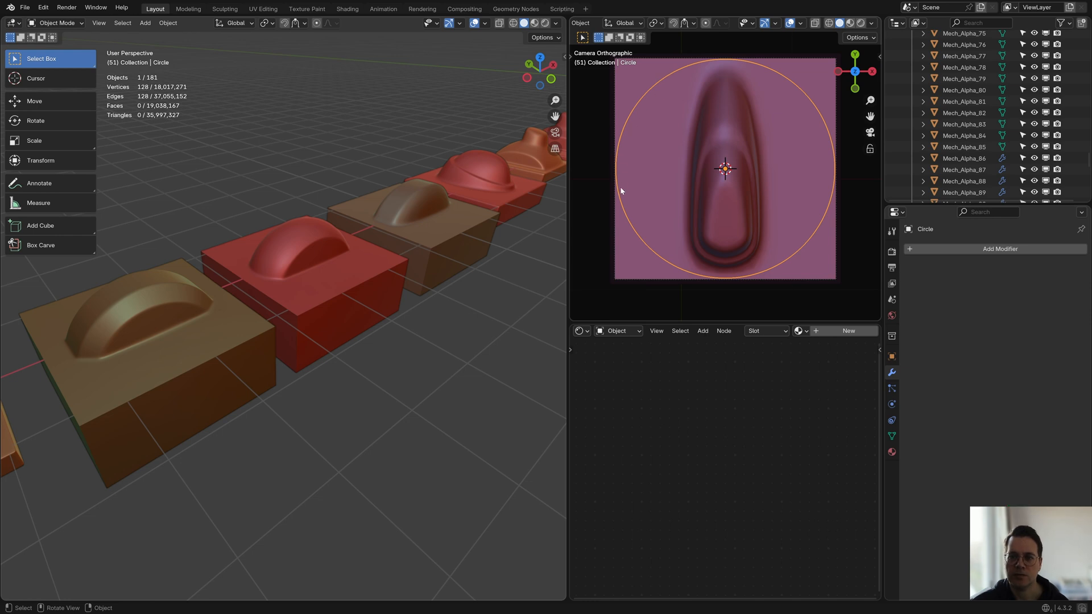
mouse_move(632, 251)
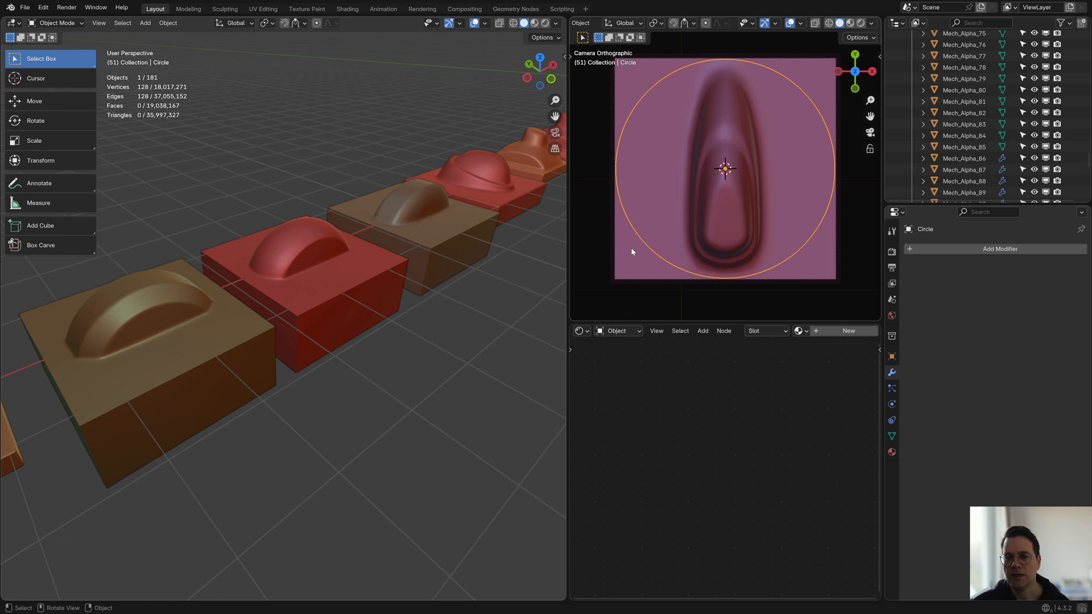
mouse_move(811, 66)
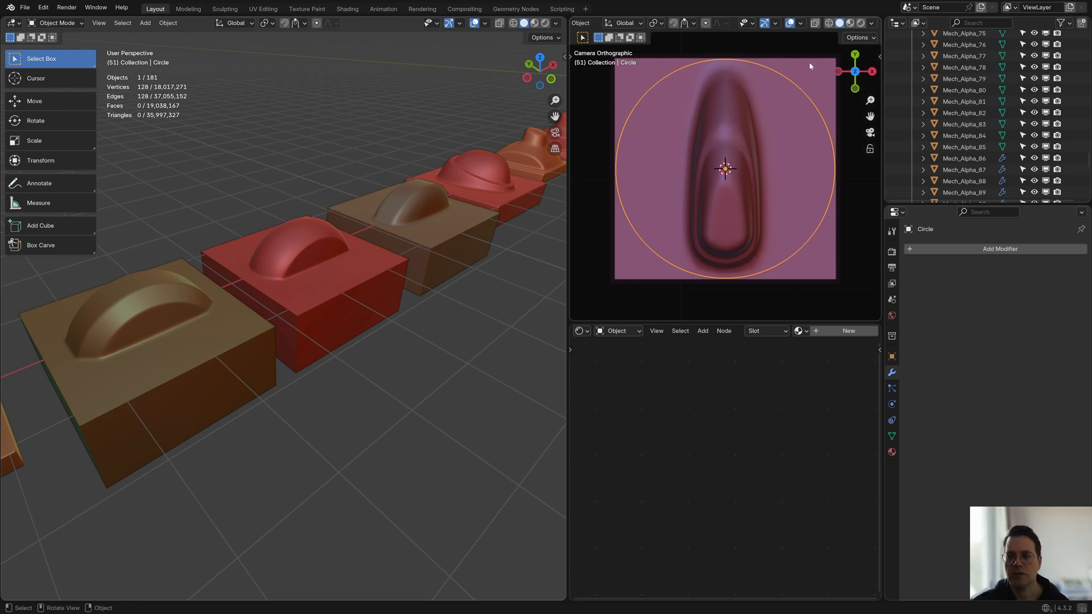
mouse_move(634, 83)
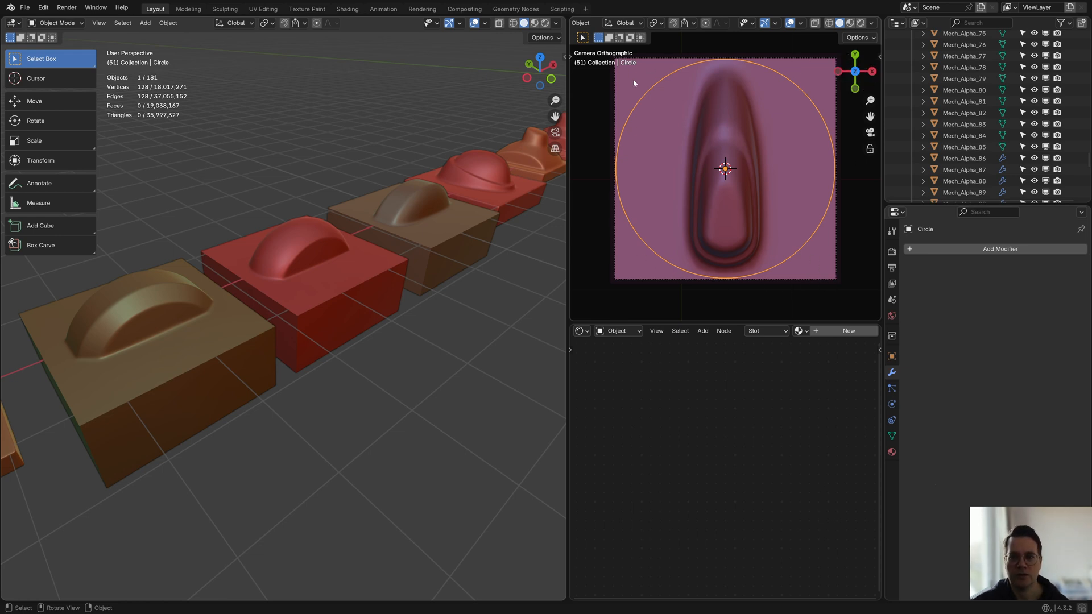
mouse_move(630, 164)
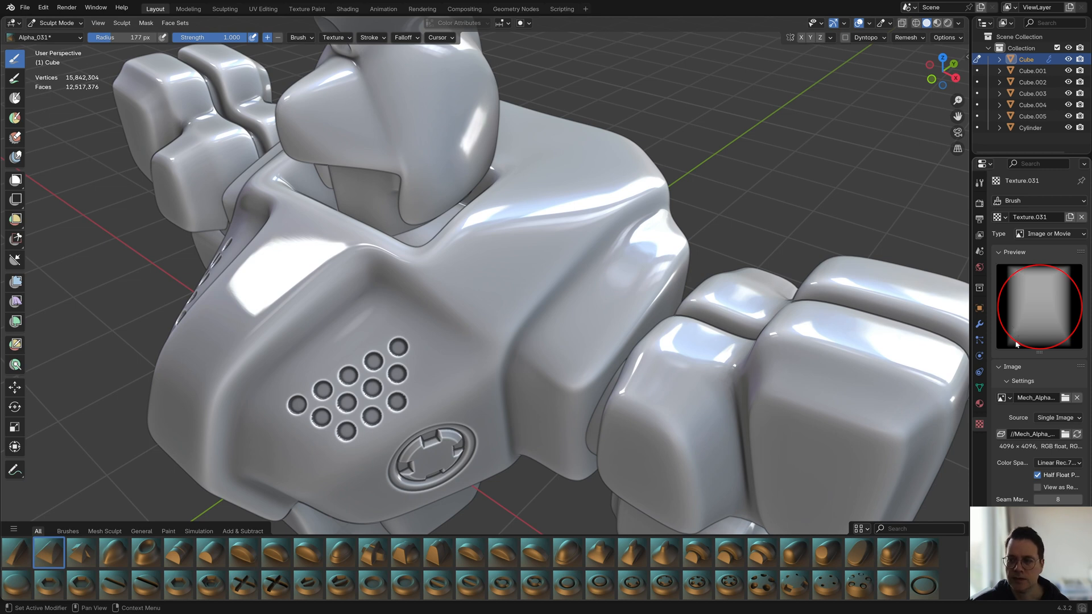
mouse_move(1073, 320)
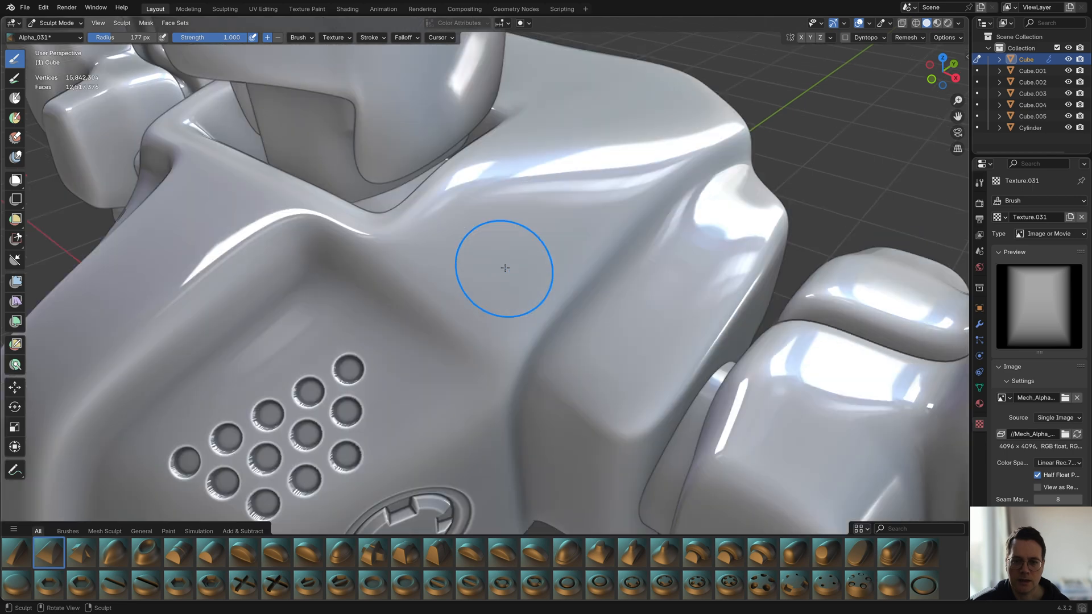
Step: Widen the Alpha_031 sculpt brush radius to about 233 px on the robot
key("ctrl+f")
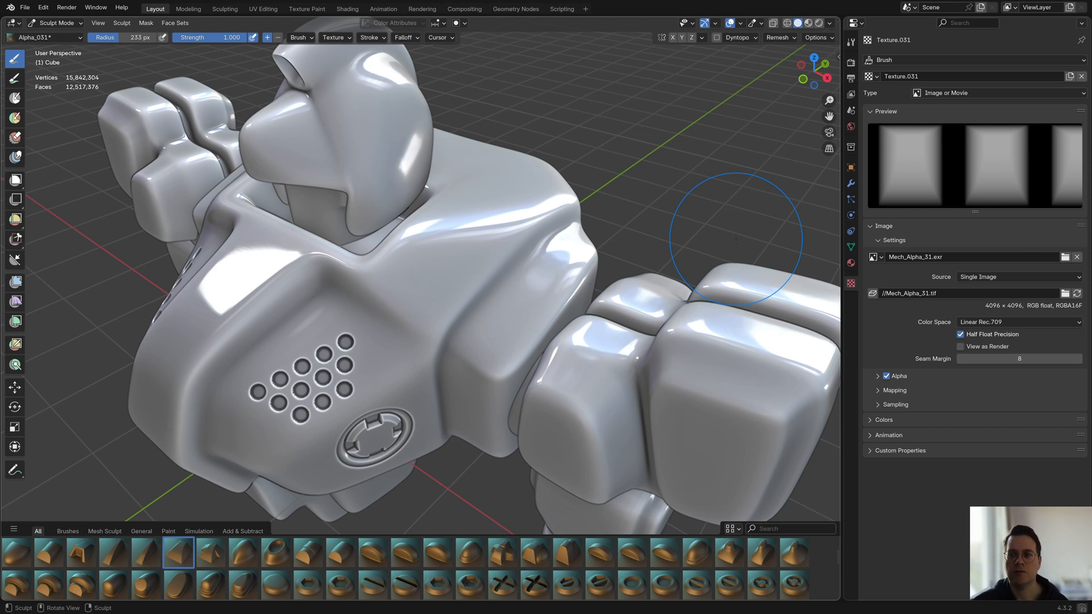
mouse_move(809, 154)
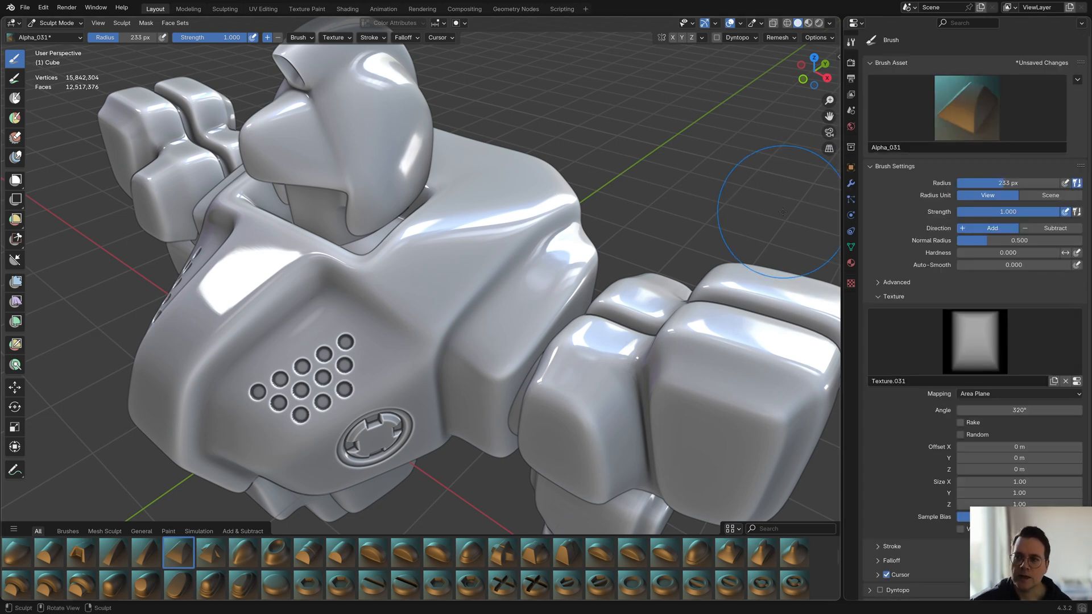
mouse_move(753, 175)
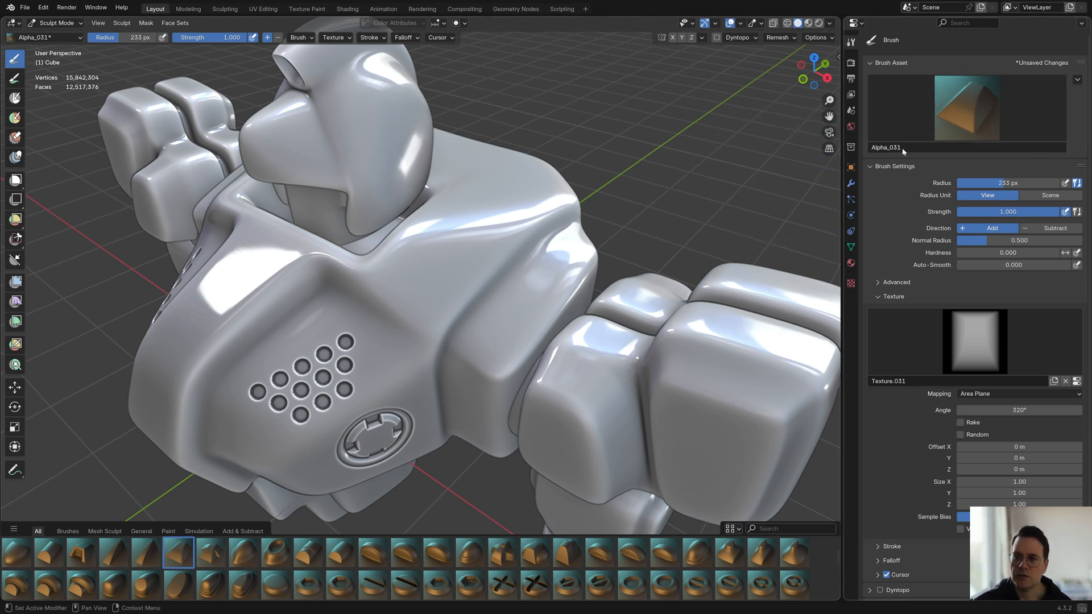
mouse_move(737, 161)
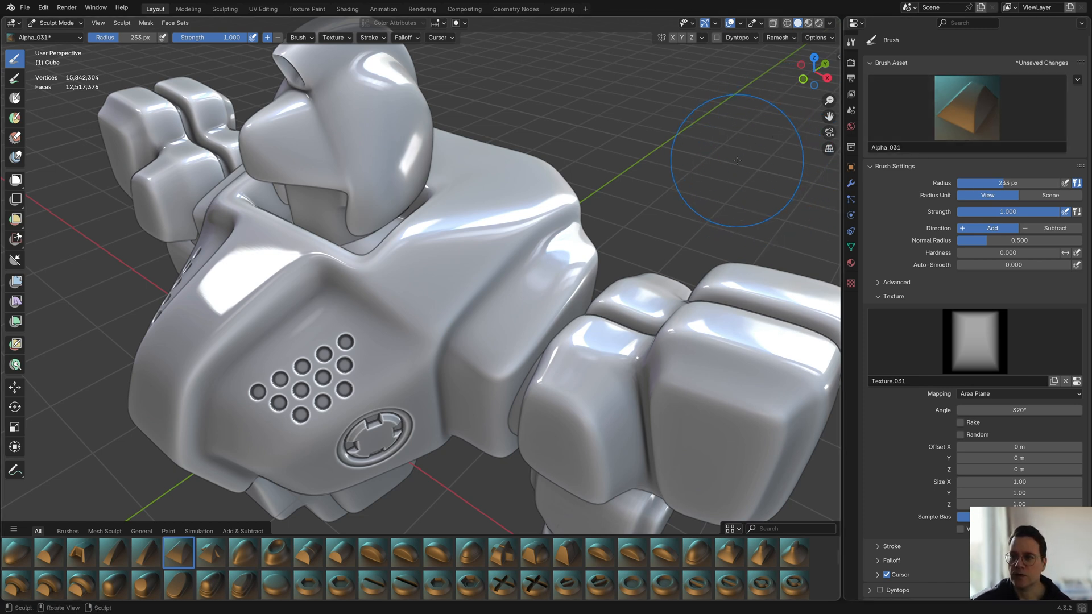
Step: Show Texture.031's Mech_Alpha_31.exr image settings and keep its color space on Linear Rec.709
left_click(1079, 78)
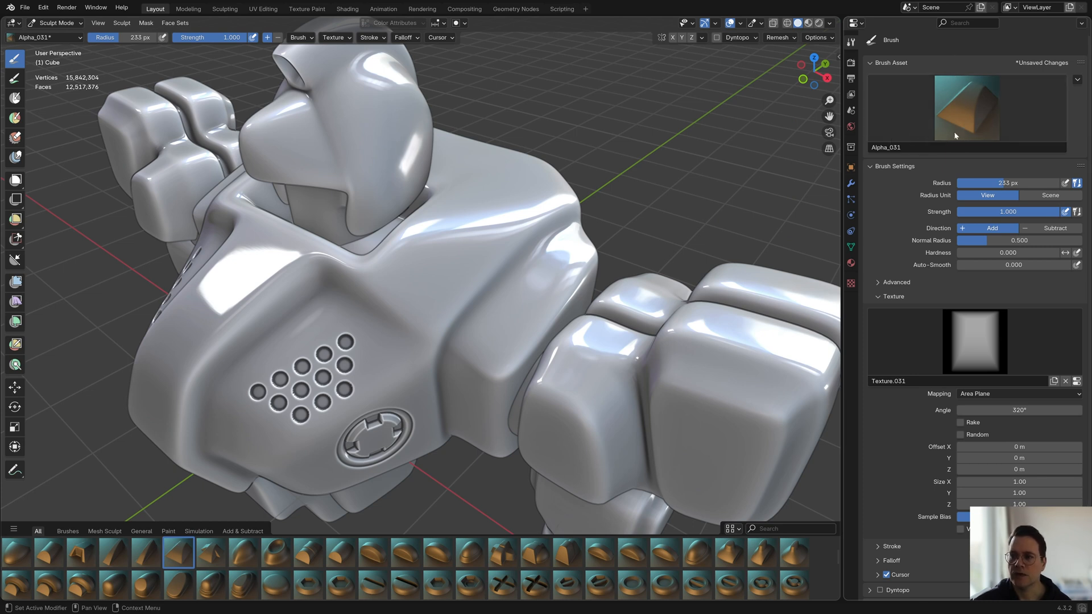
left_click(1077, 79)
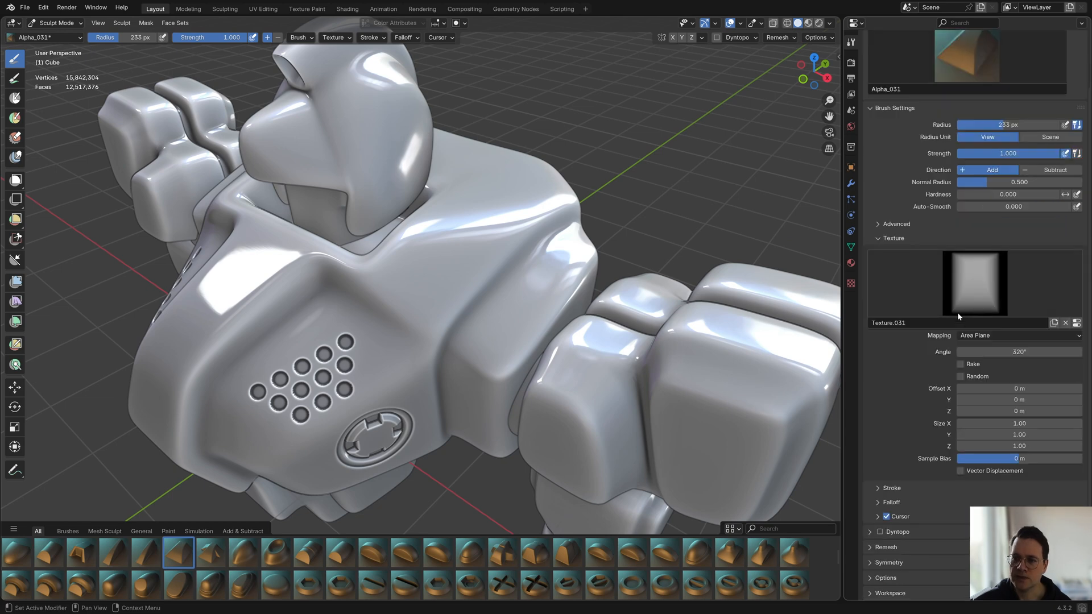
mouse_move(989, 295)
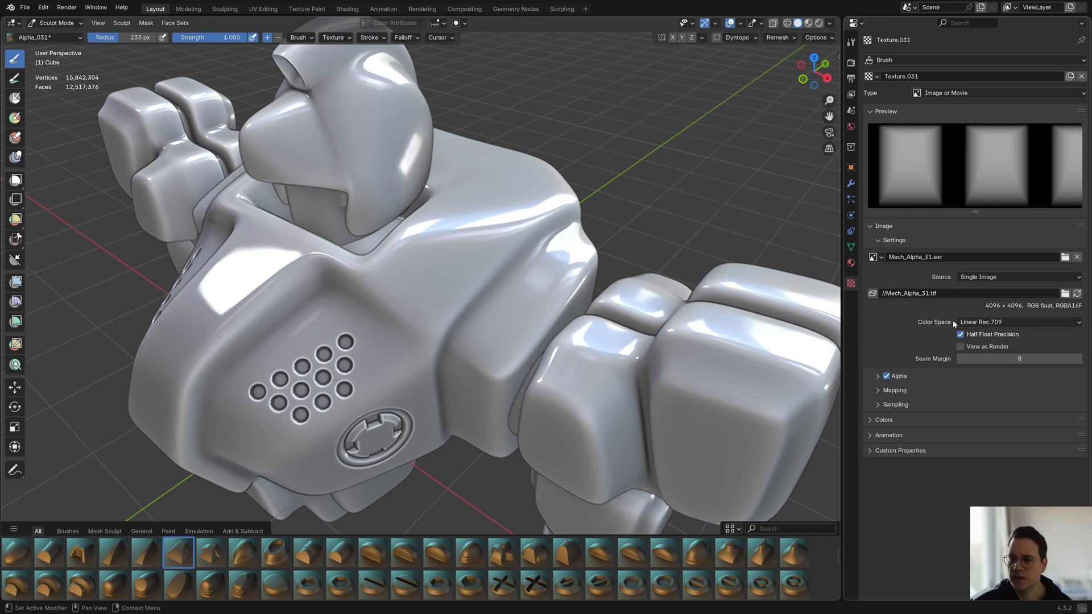
left_click(1017, 322)
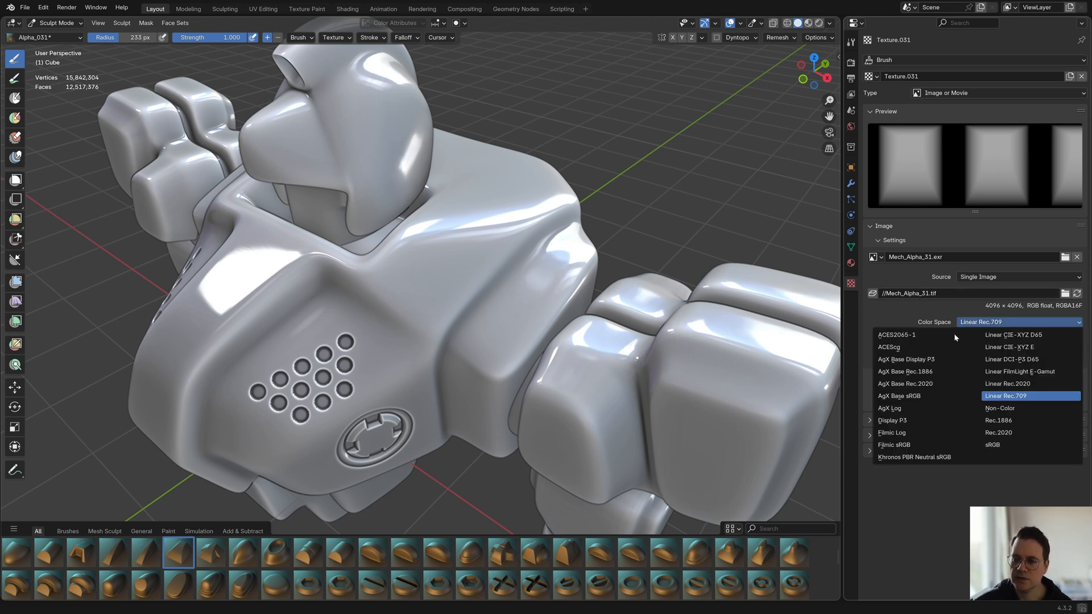
left_click(1005, 396)
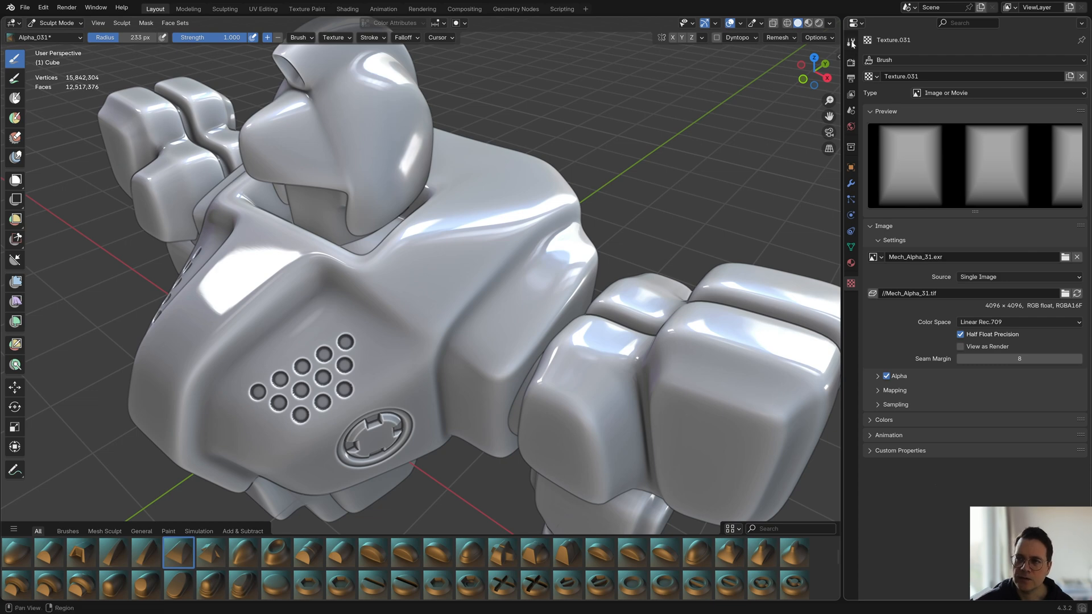
Step: Review the brush Texture panel (Area Plane, 320°) and undo the last sculpt stroke
left_click(851, 44)
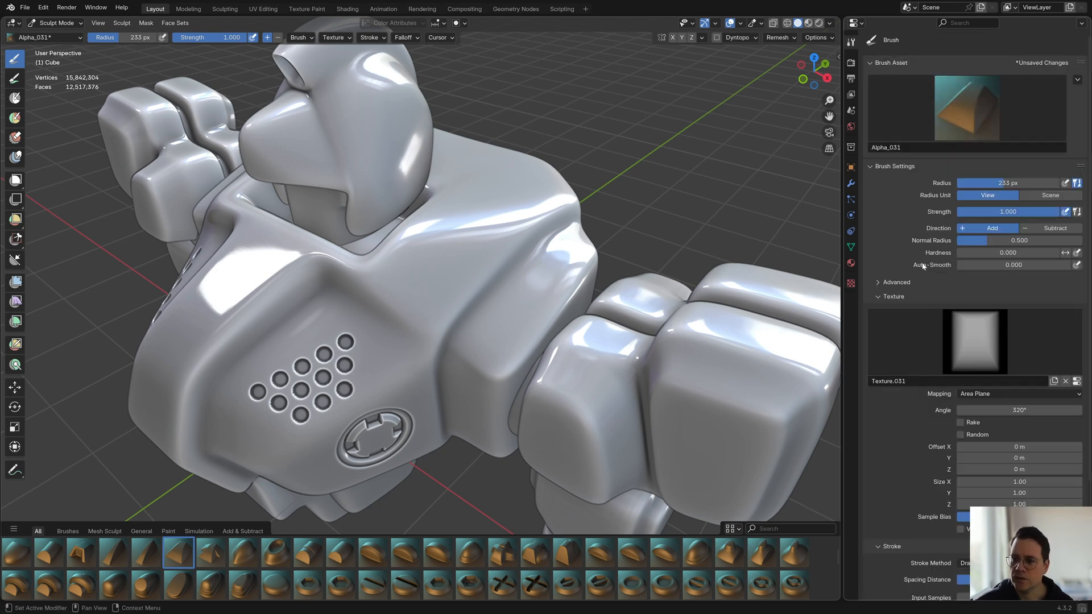
scroll("down", 3)
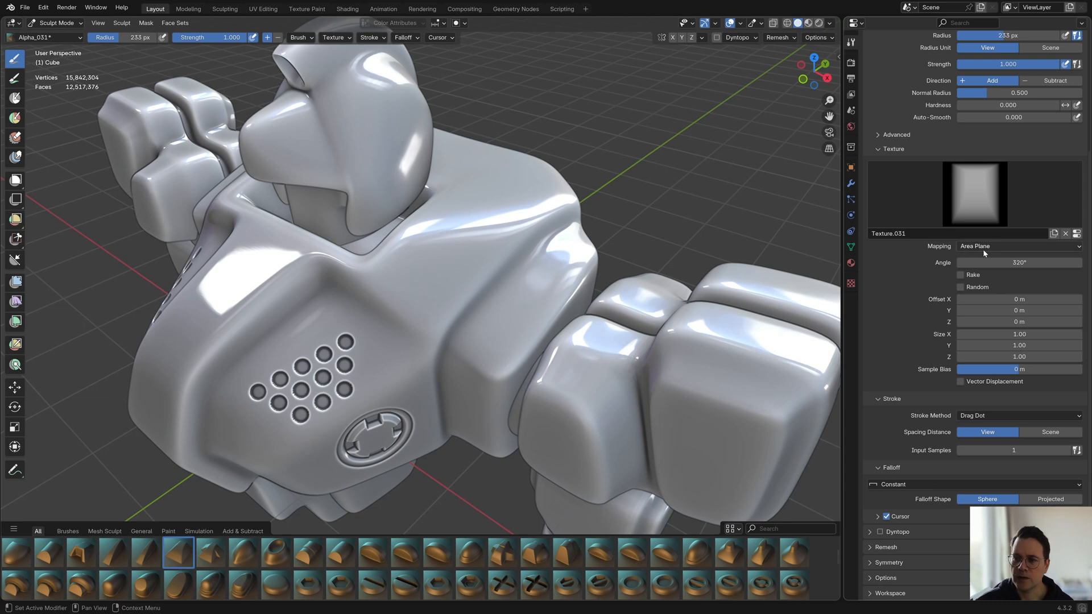
mouse_move(986, 254)
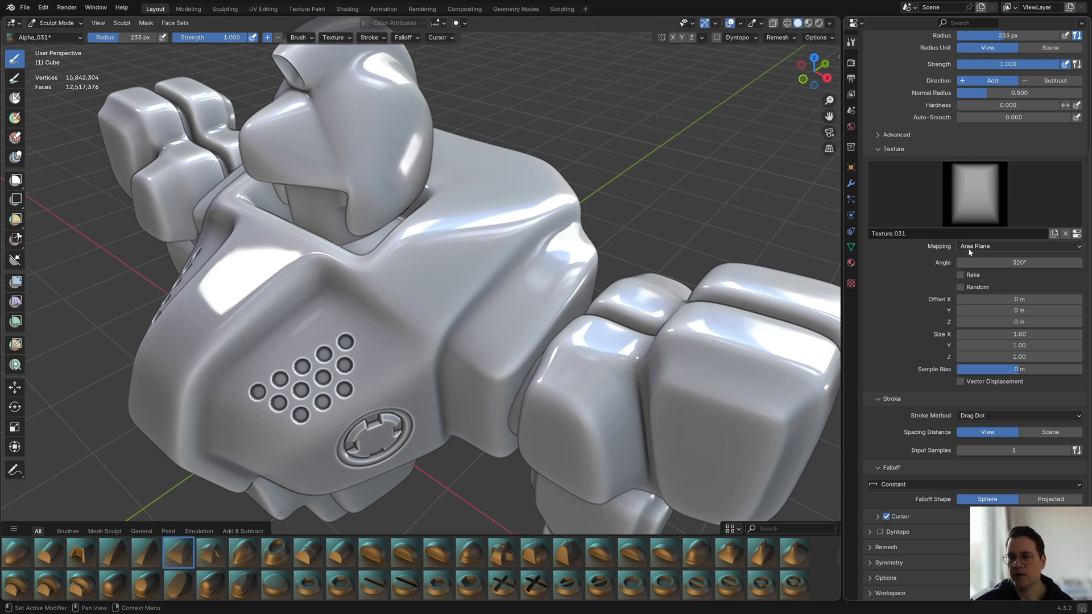
mouse_move(500, 227)
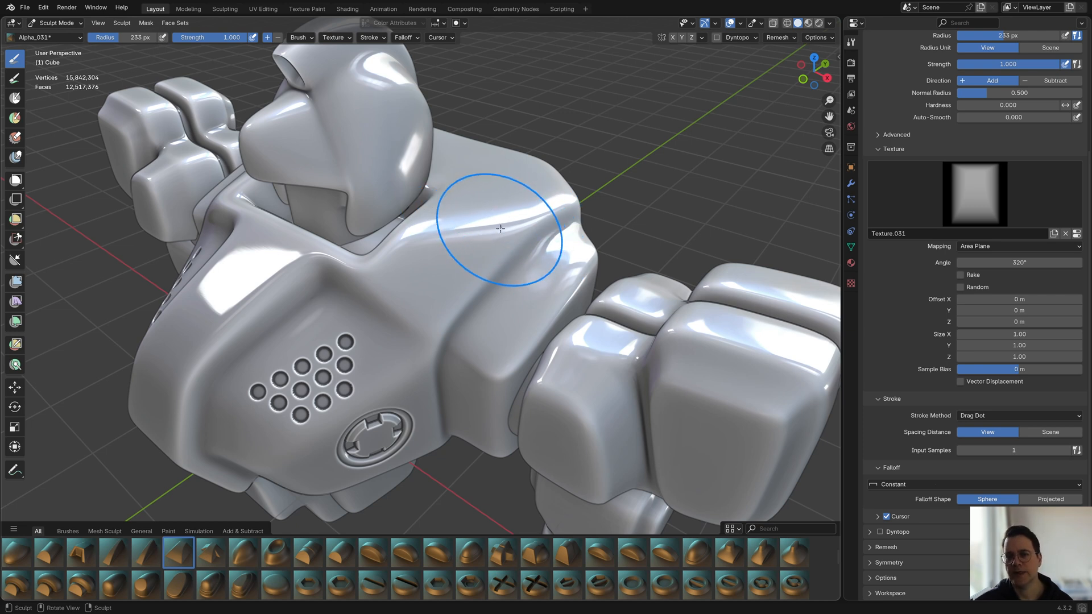
mouse_move(895, 253)
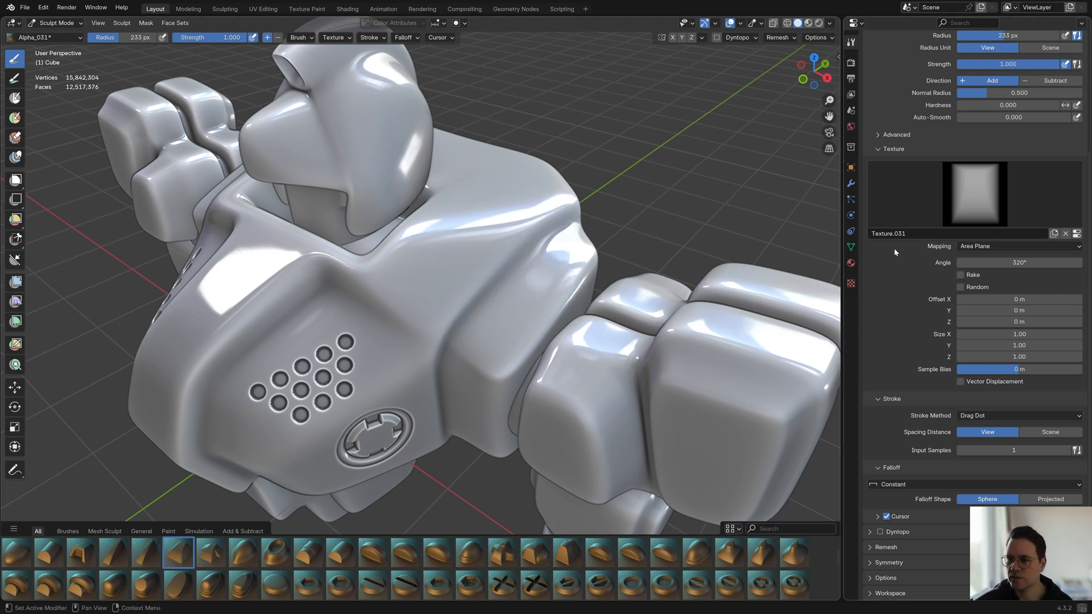
mouse_move(926, 387)
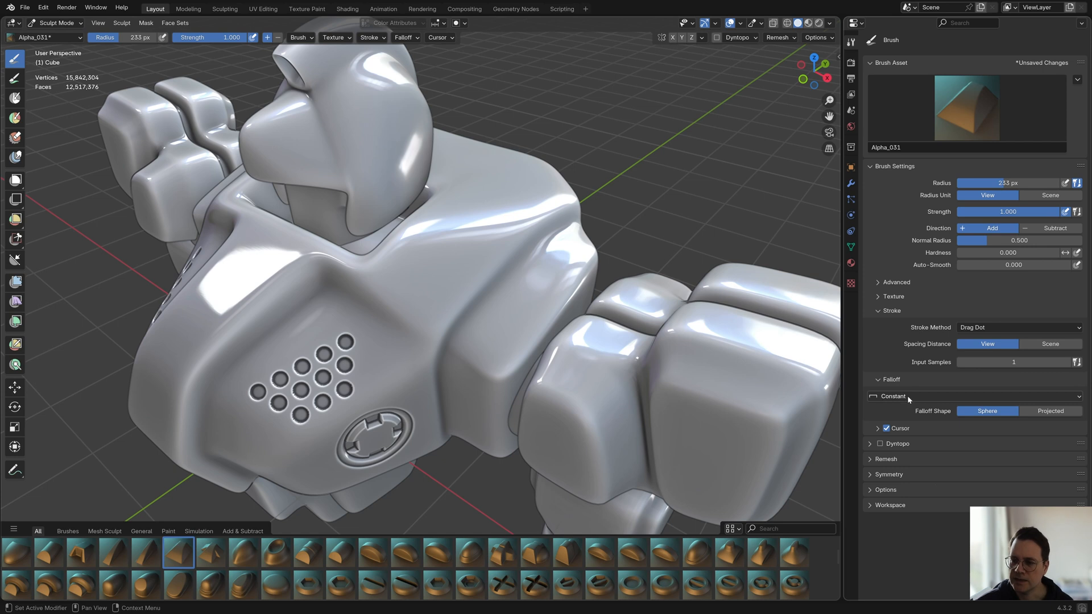
mouse_move(906, 398)
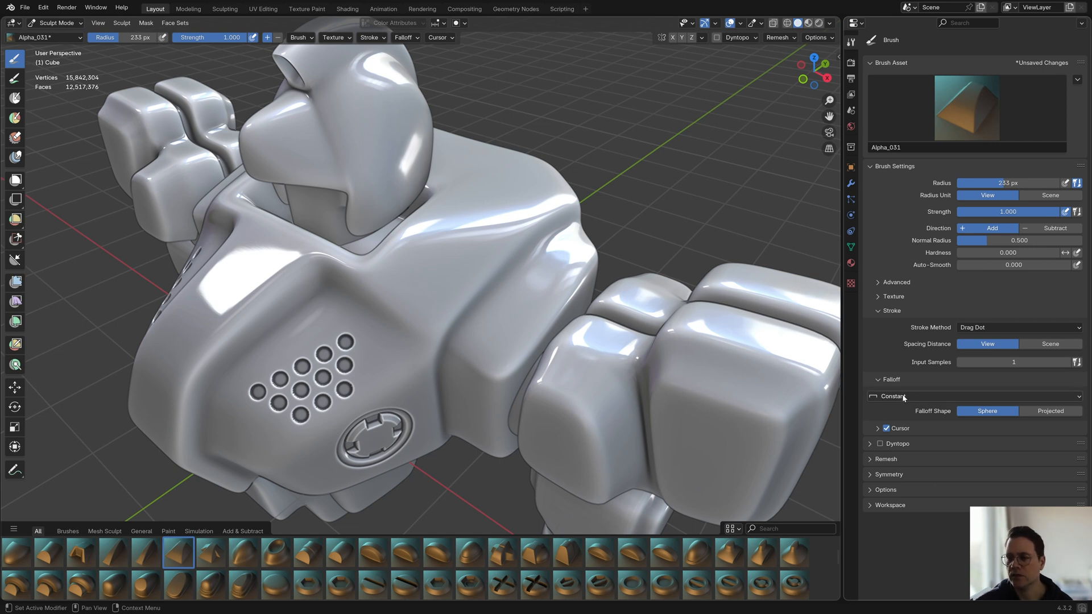
mouse_move(712, 353)
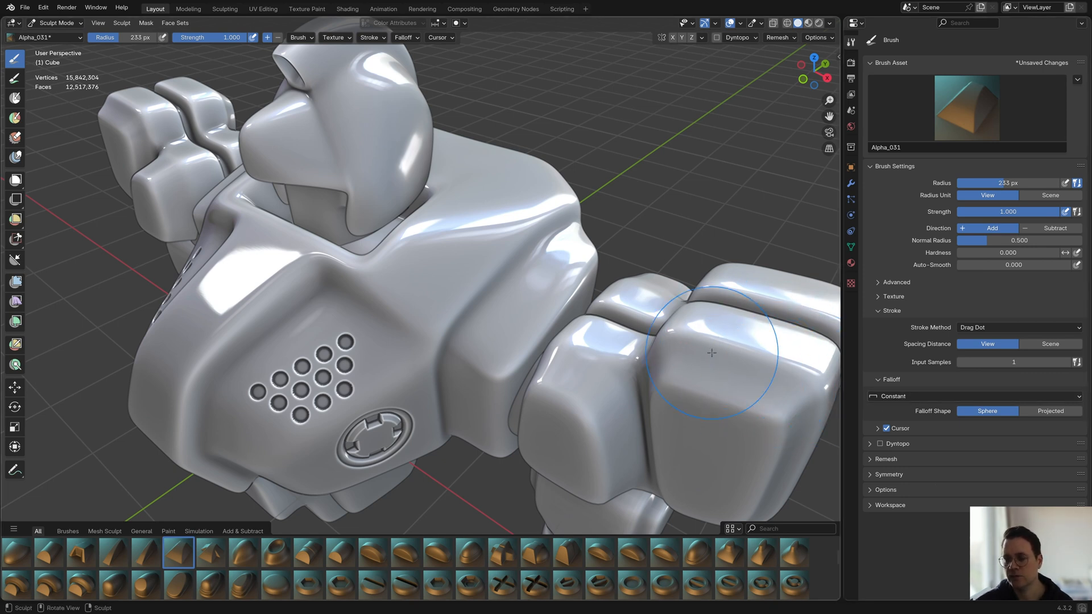
key("ctrl+z")
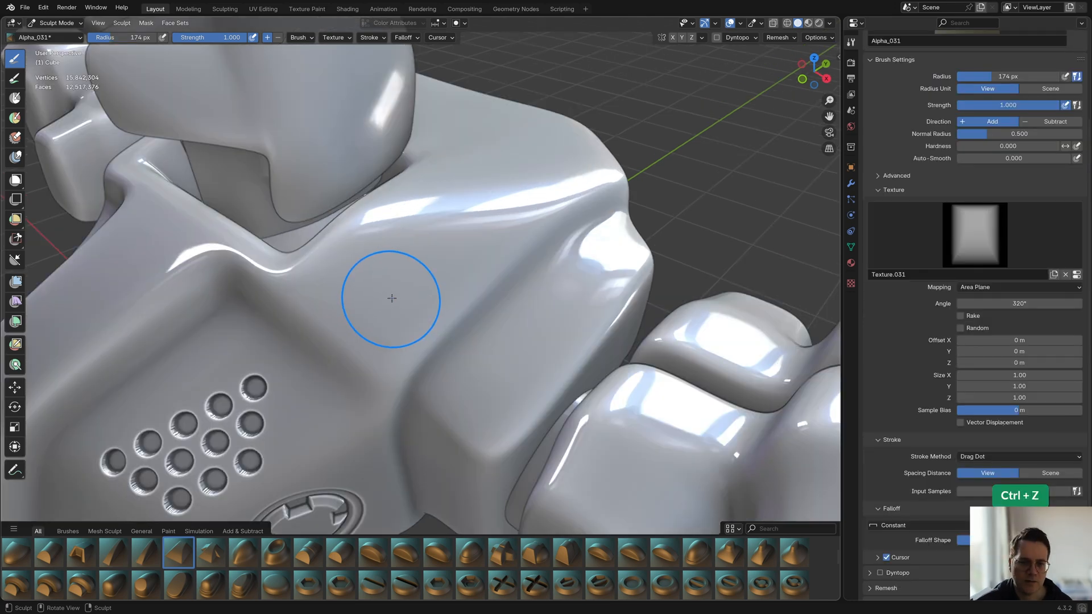
Step: Stamp a raised square plate on the chest and set the stamp texture size to 1.1 on X and Y
left_click(392, 299)
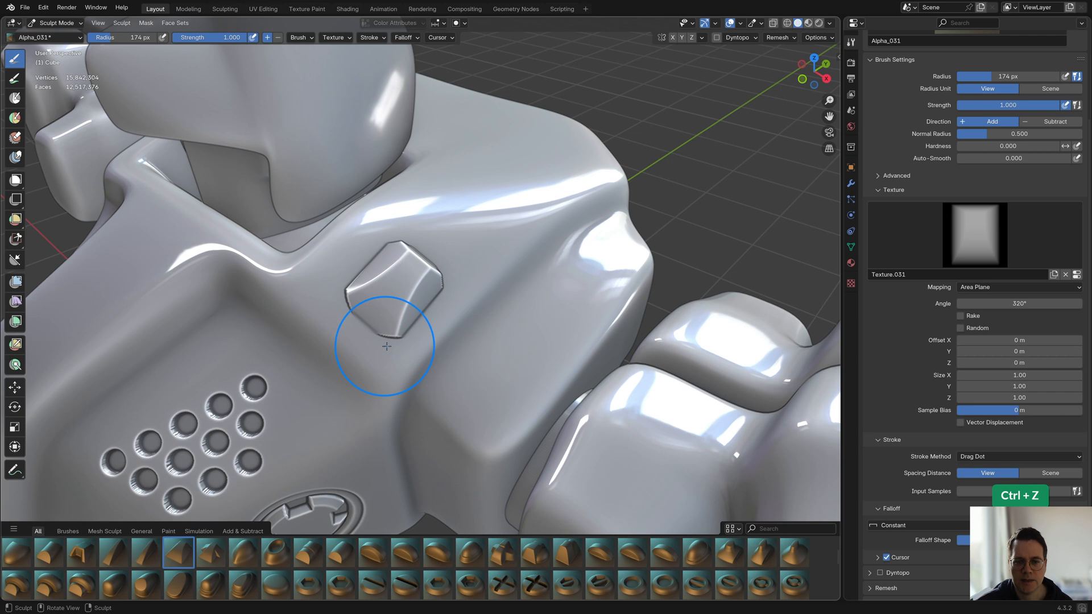
mouse_move(373, 265)
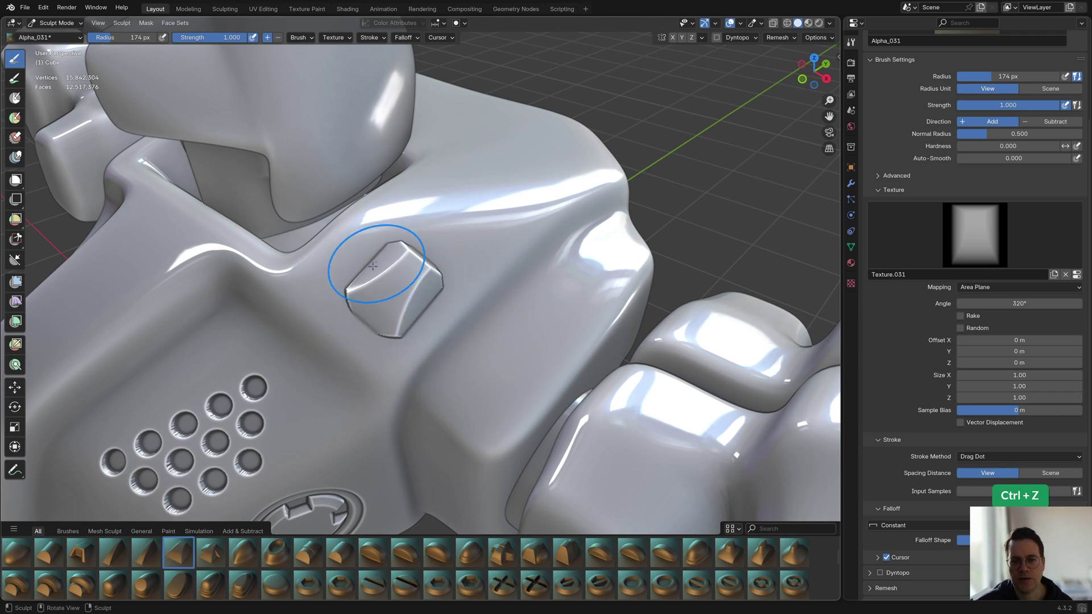
key("ctrl+z")
type("1.1")
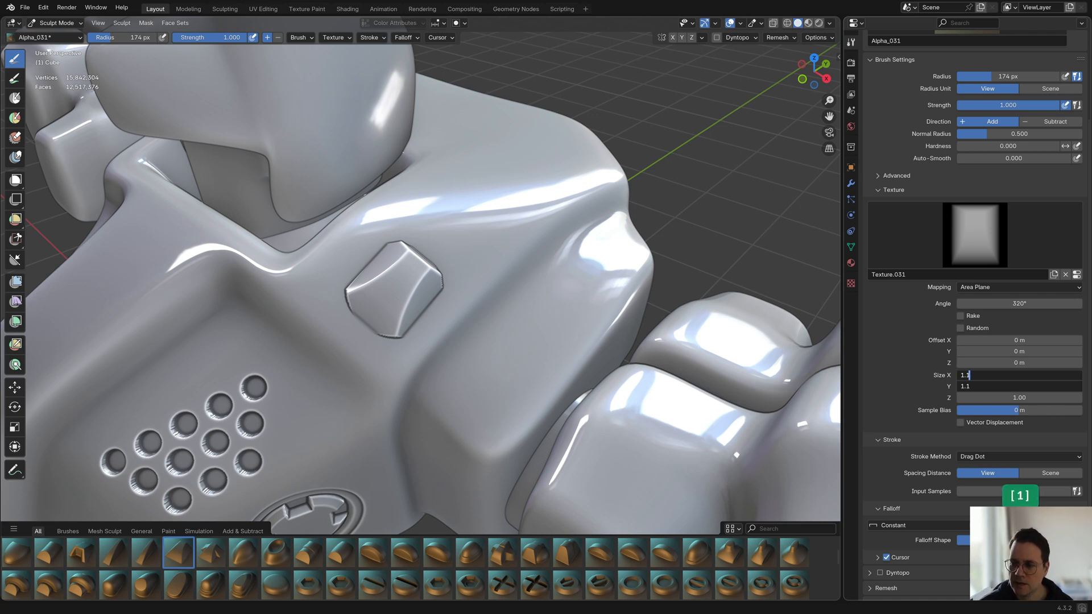
key("Return")
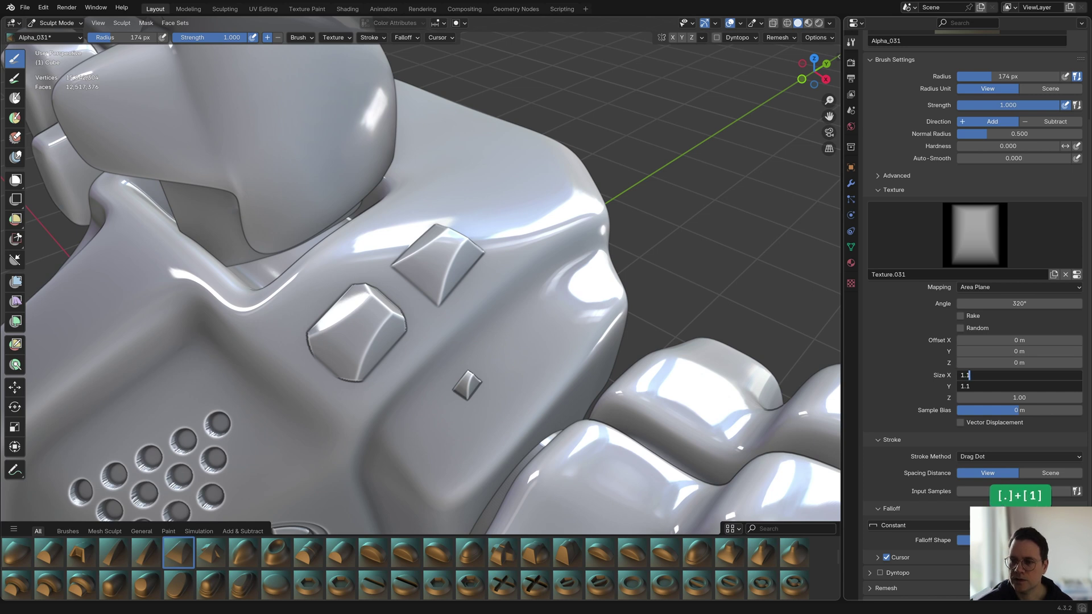
key("Return")
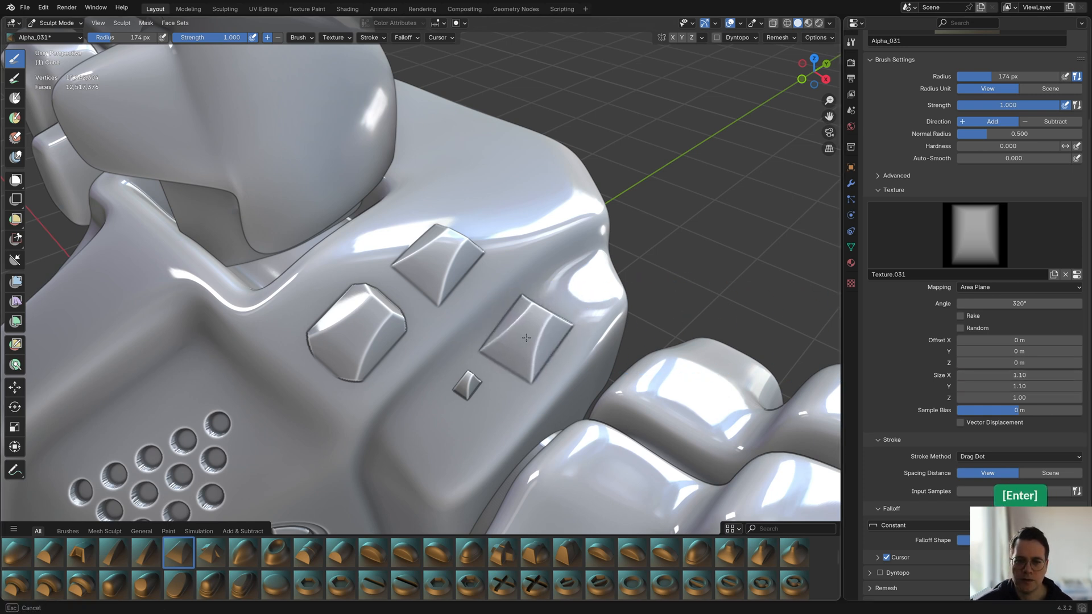
mouse_move(526, 378)
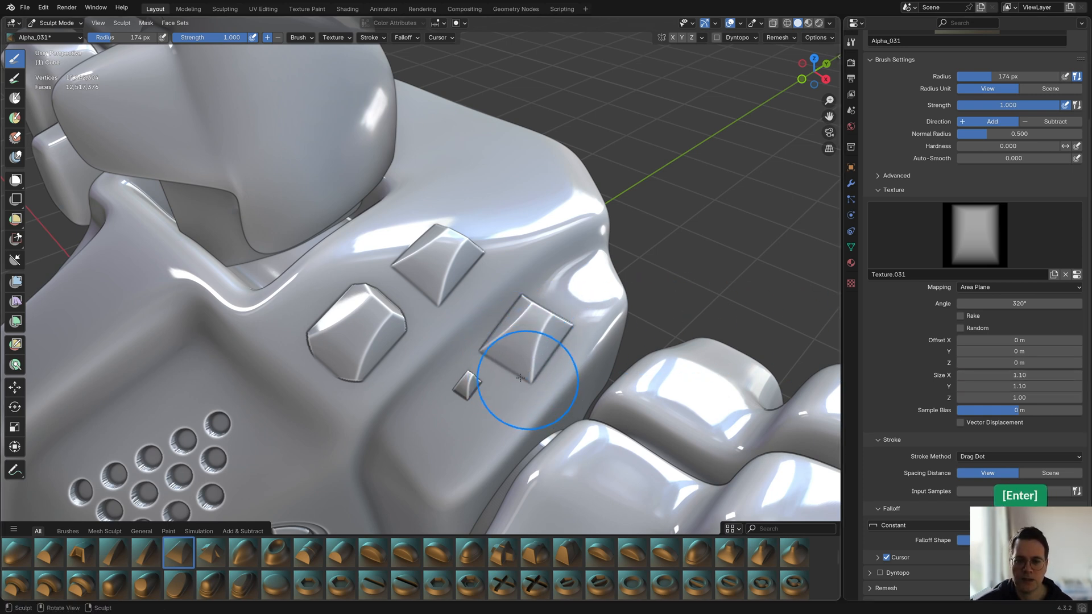
mouse_move(567, 331)
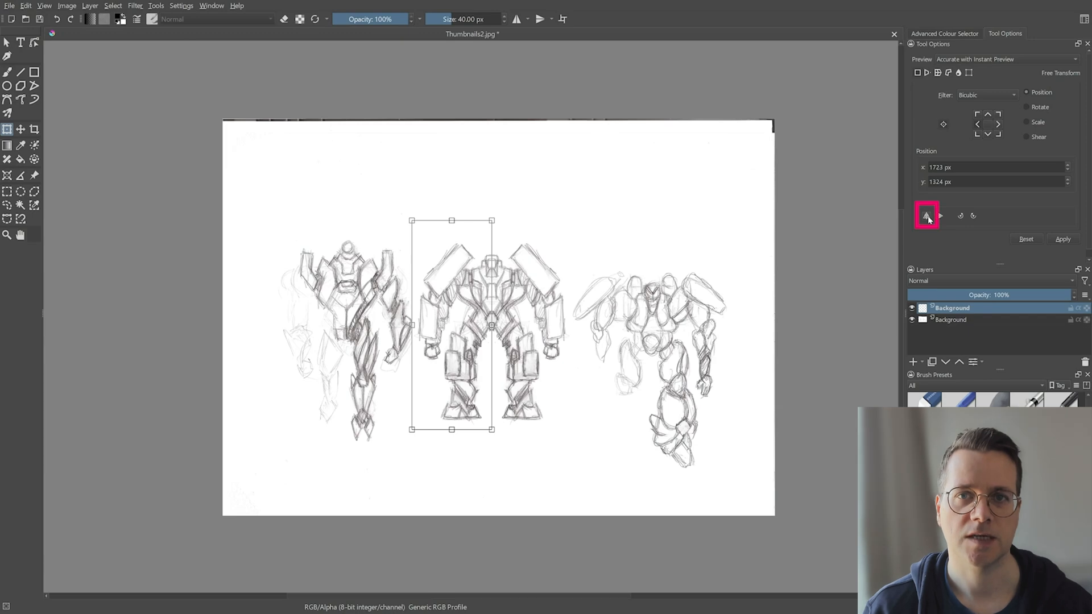
Step: Flip the middle robot concept sketch horizontally with the Transform tool
left_click(687, 33)
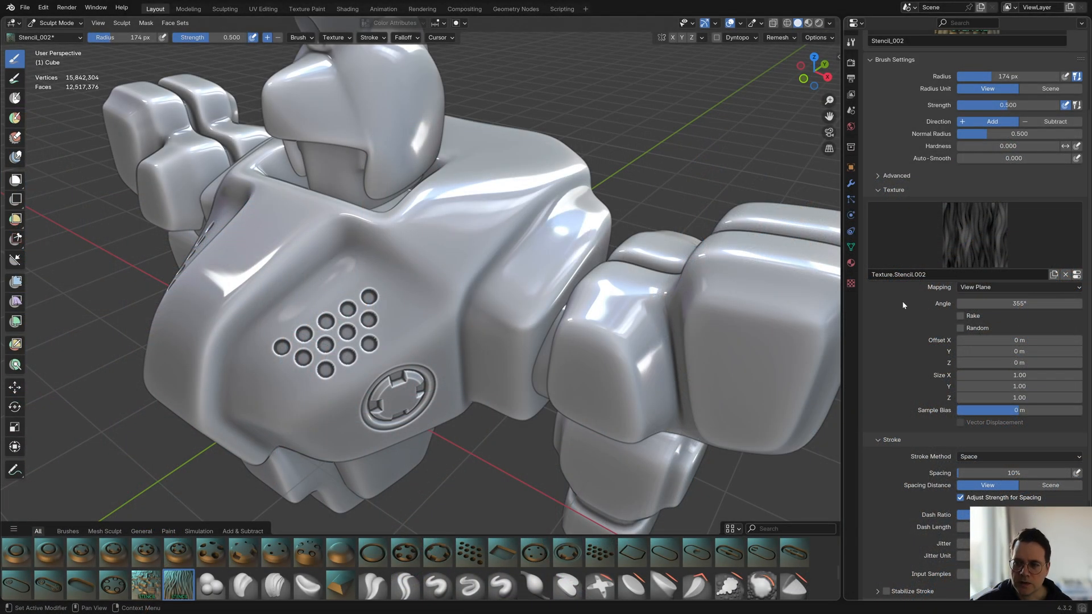
mouse_move(981, 269)
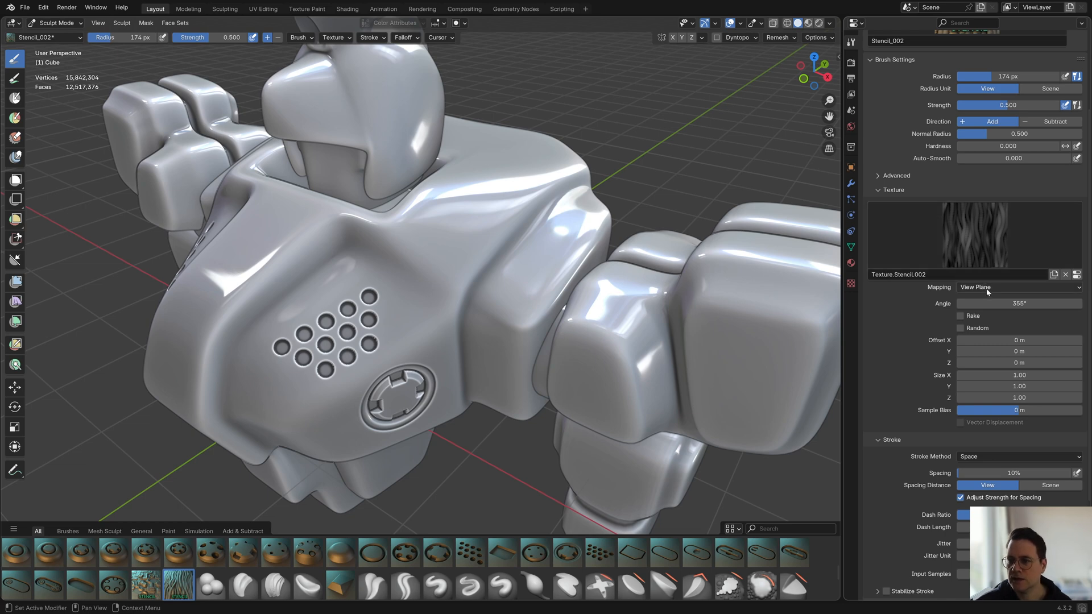
Step: Set the Stencil_002 brush texture mapping to Stencil so it overlays the torso
left_click(1017, 287)
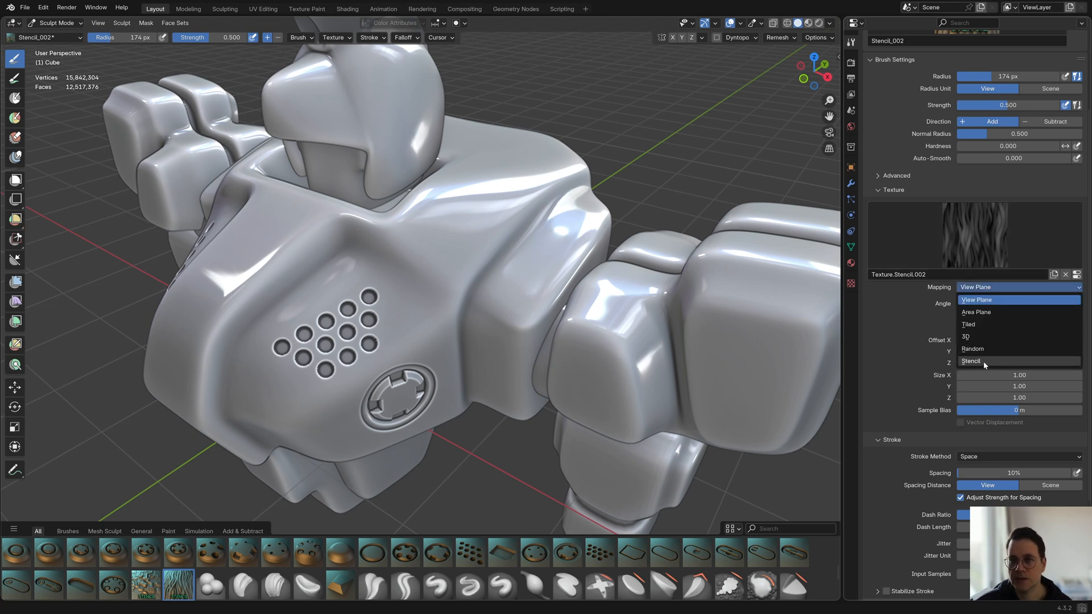
left_click(971, 361)
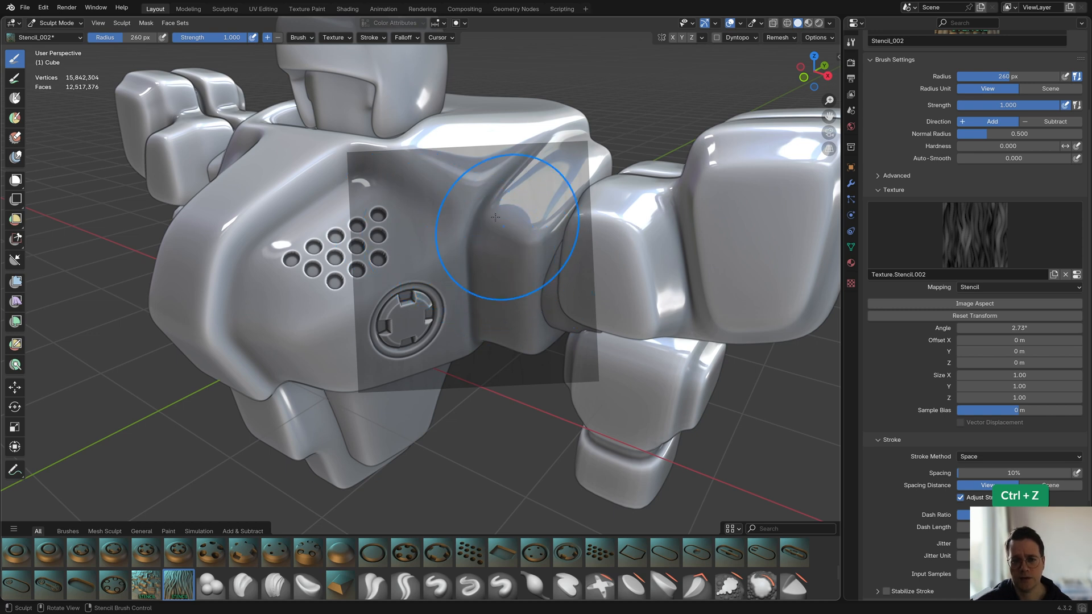
mouse_move(495, 279)
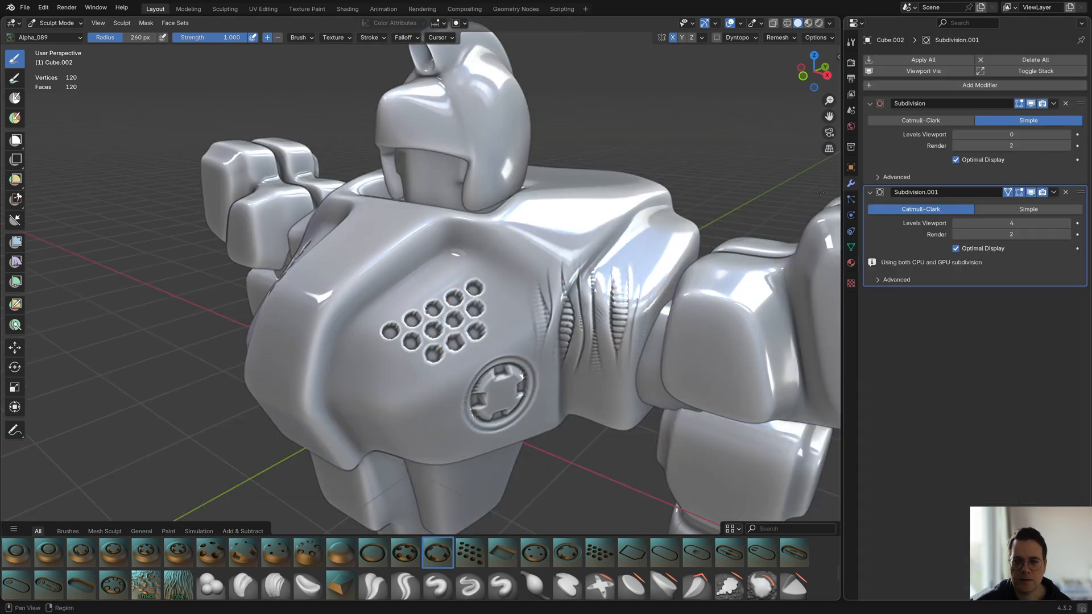
mouse_move(420, 311)
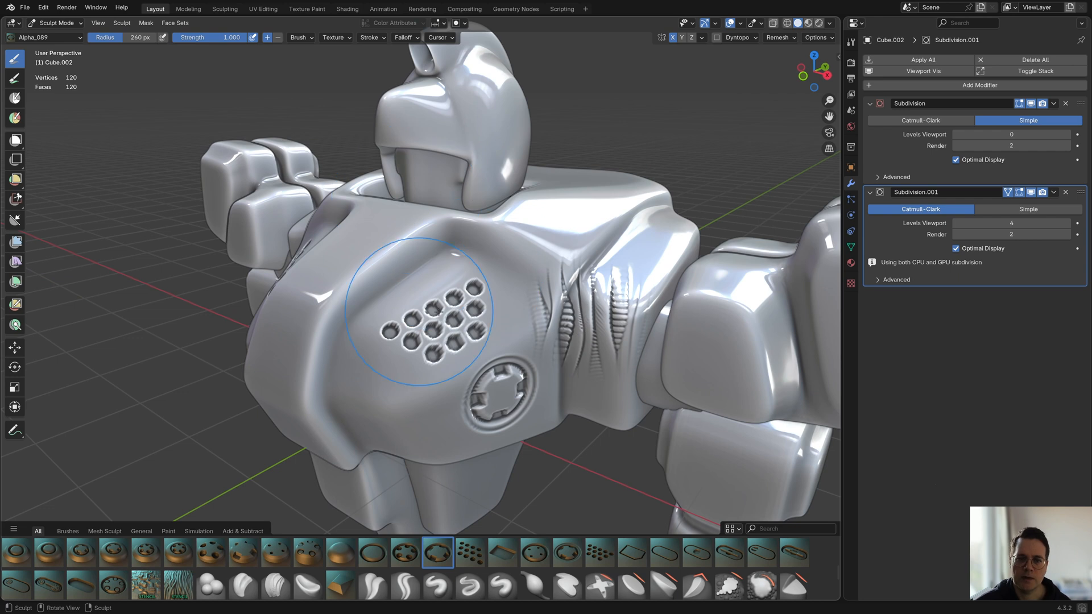
mouse_move(485, 120)
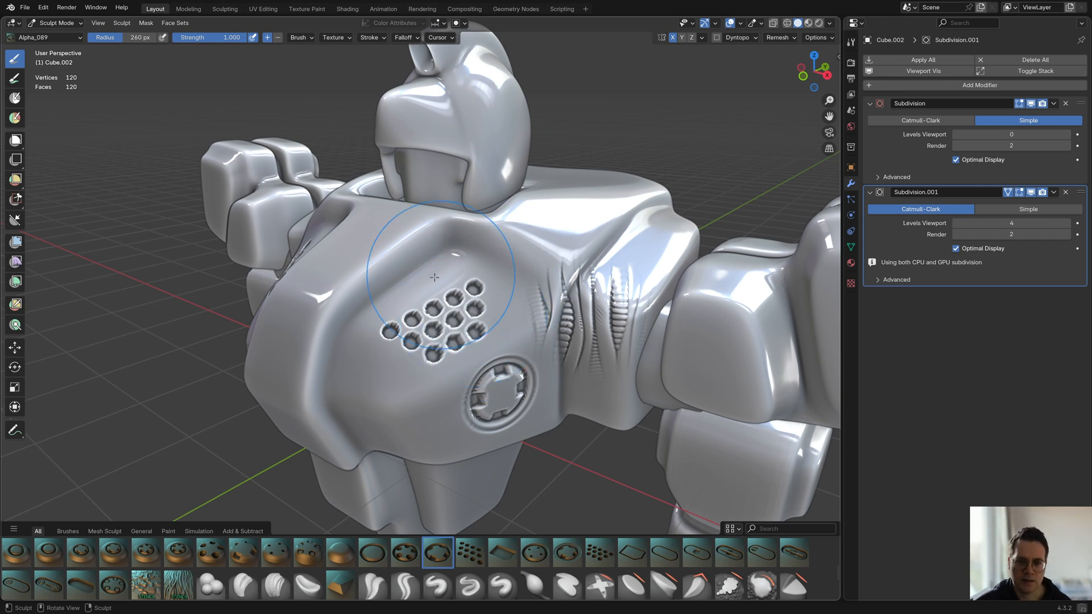
key("alt+q")
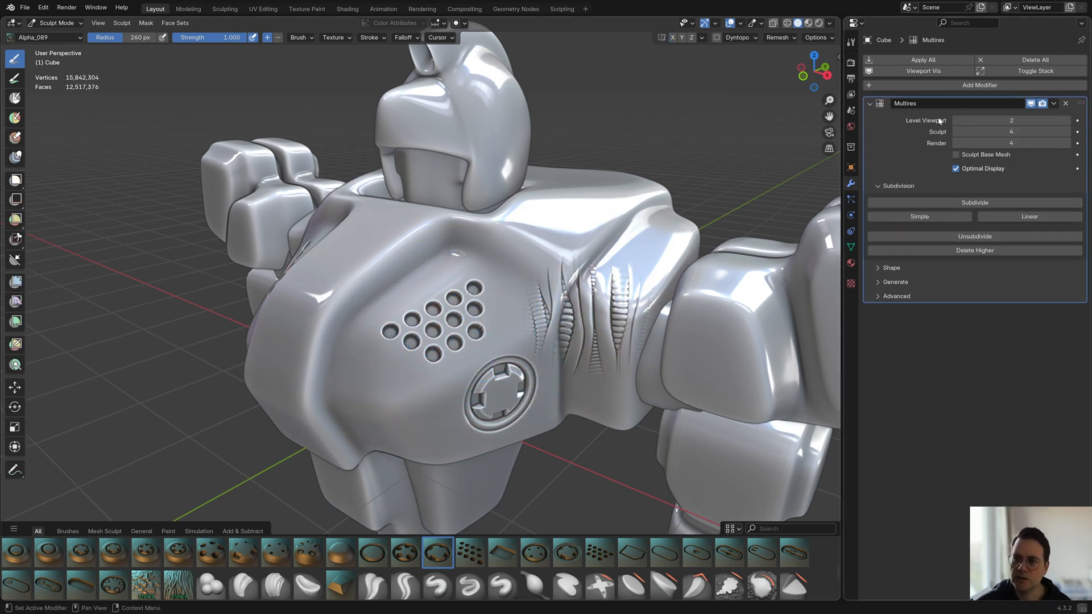
mouse_move(644, 222)
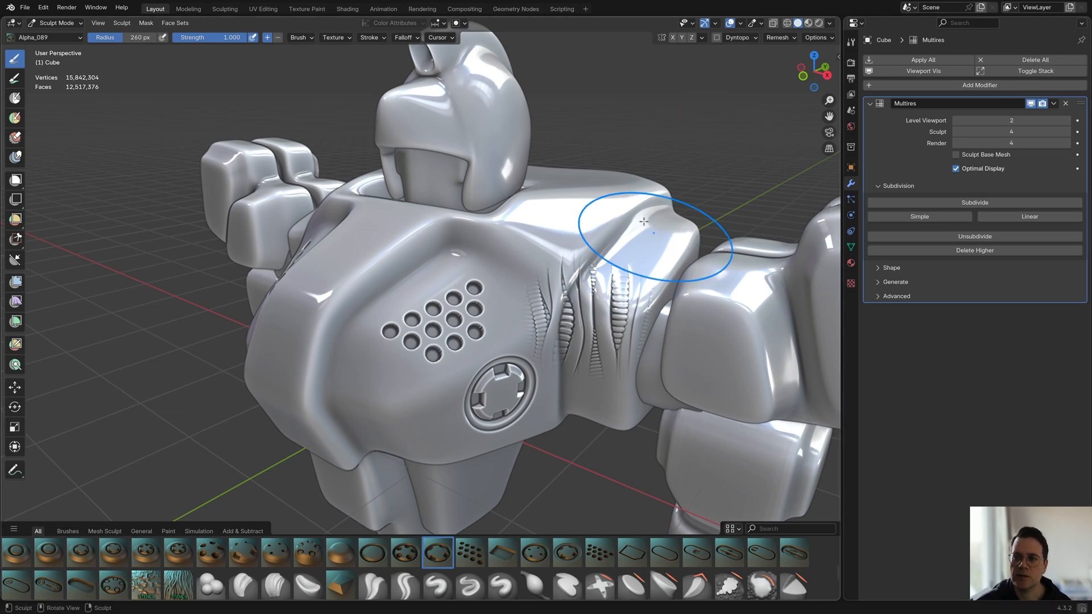
key("alt+q")
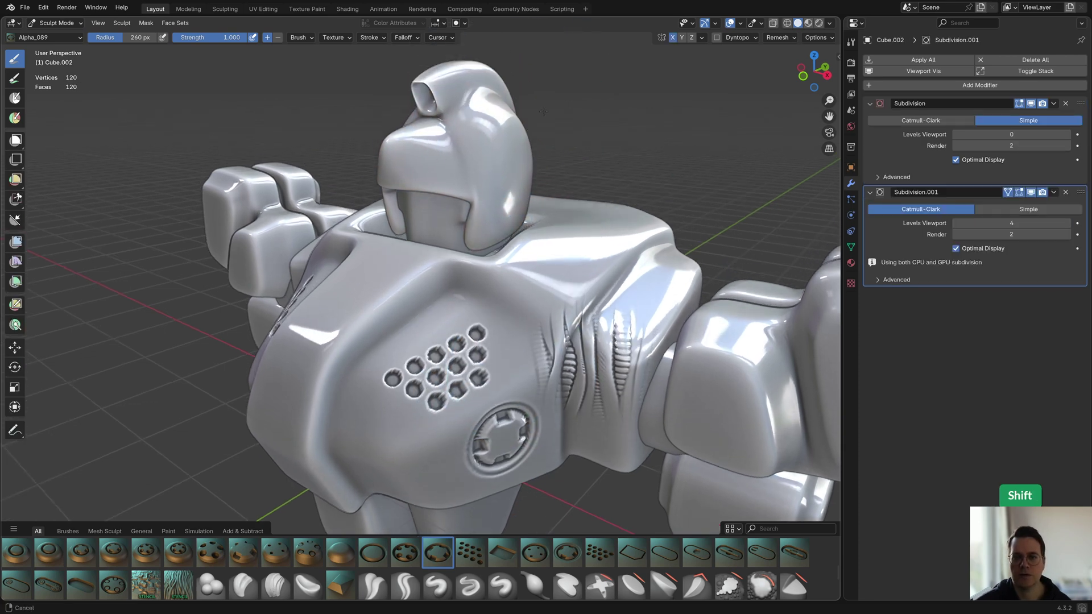
left_click(1035, 59)
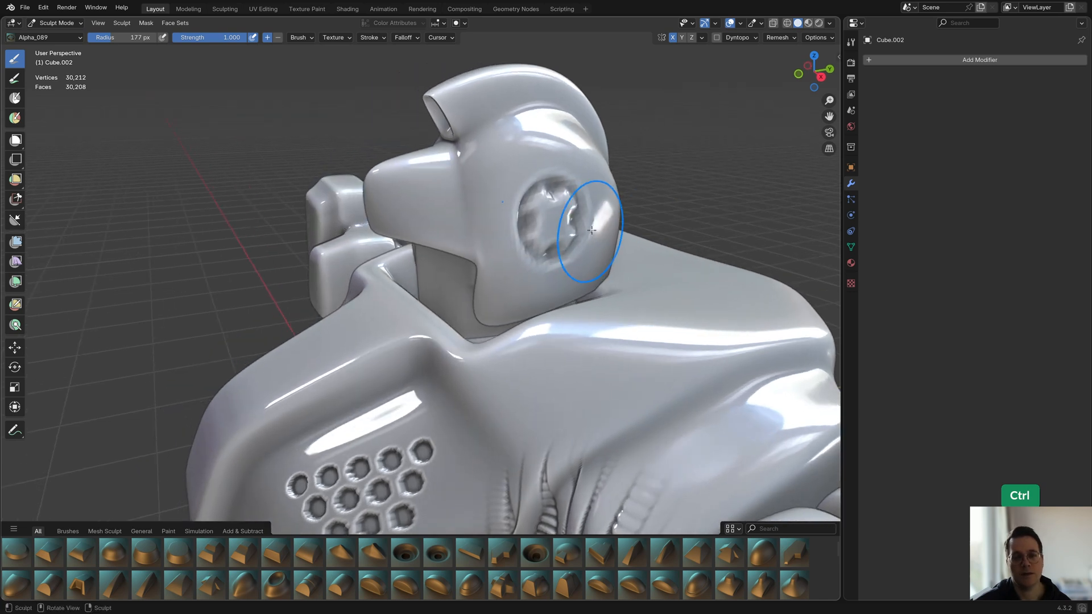
Step: Dismiss the mode switching menu and undo the last sculpt stroke on the head
key("Ctrl+Tab")
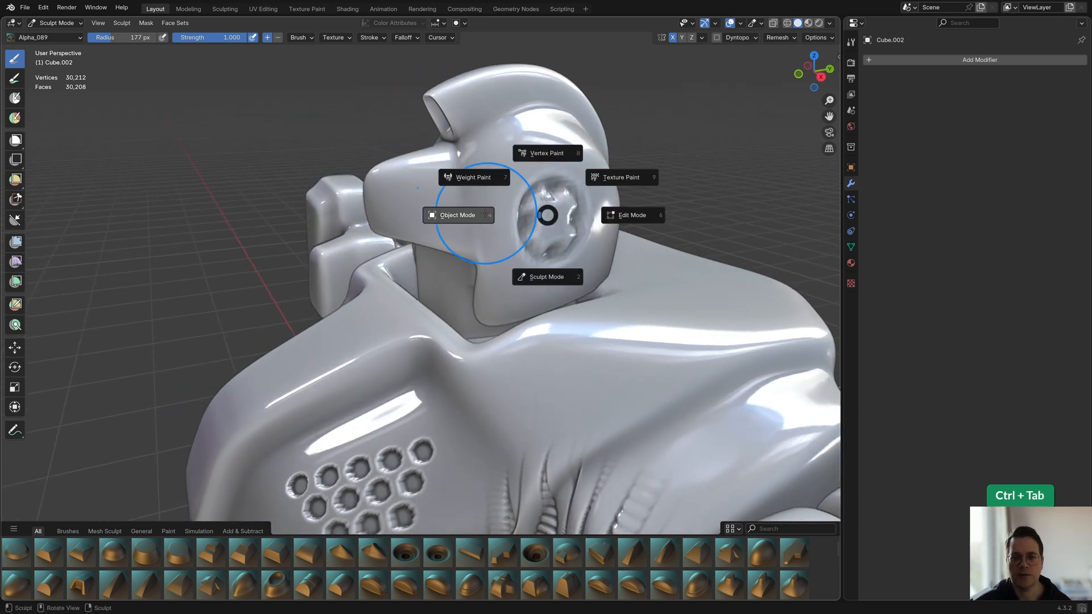
left_click(631, 215)
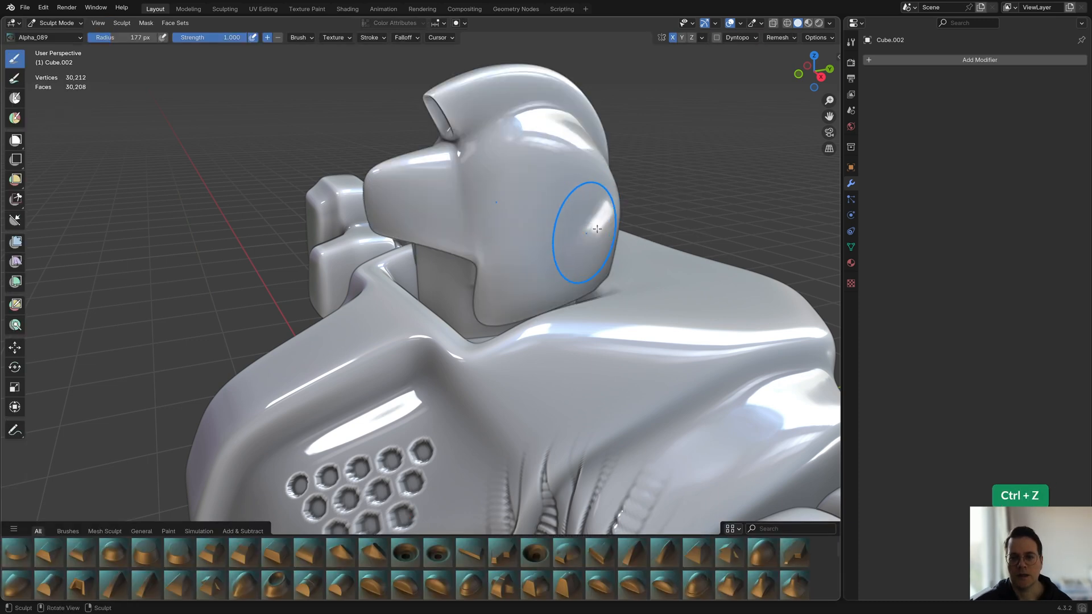
key("Tab")
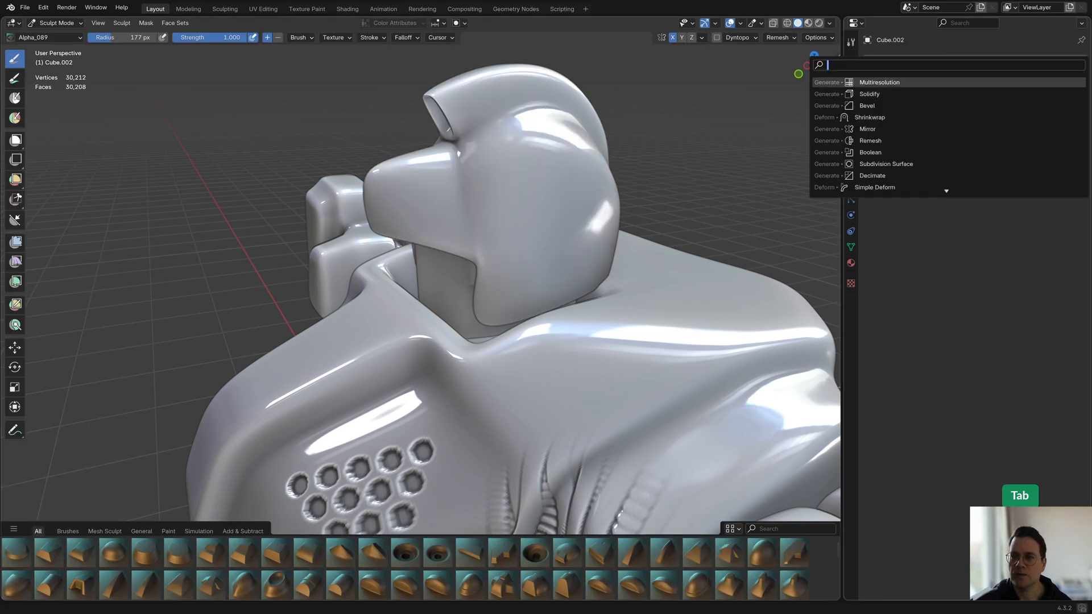
Step: Add a Multiresolution modifier to the head piece Cube.002 and subdivide it to level 3
left_click(880, 82)
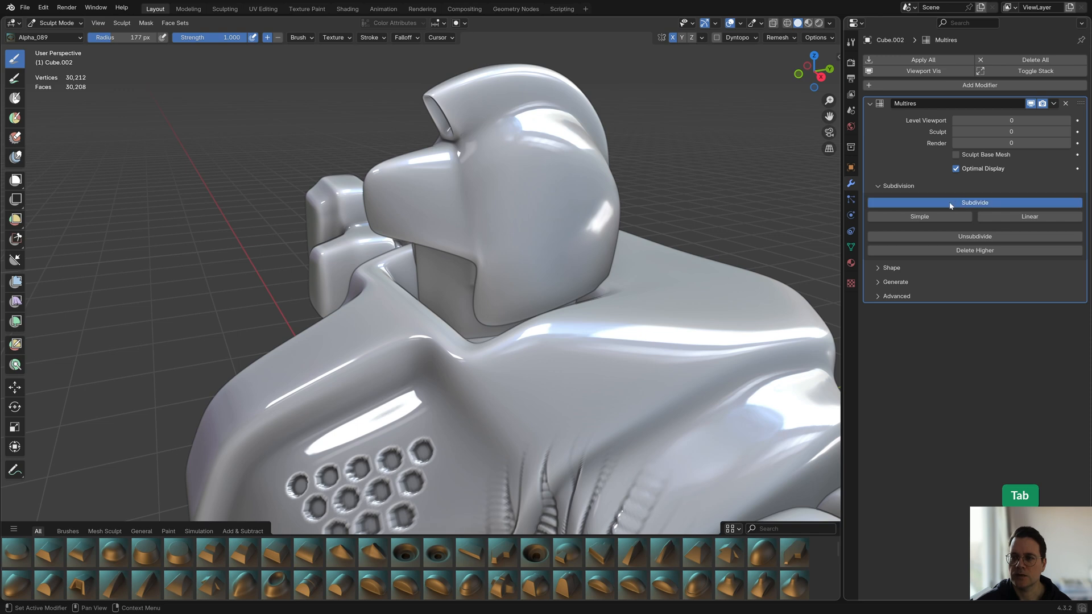
left_click(975, 203)
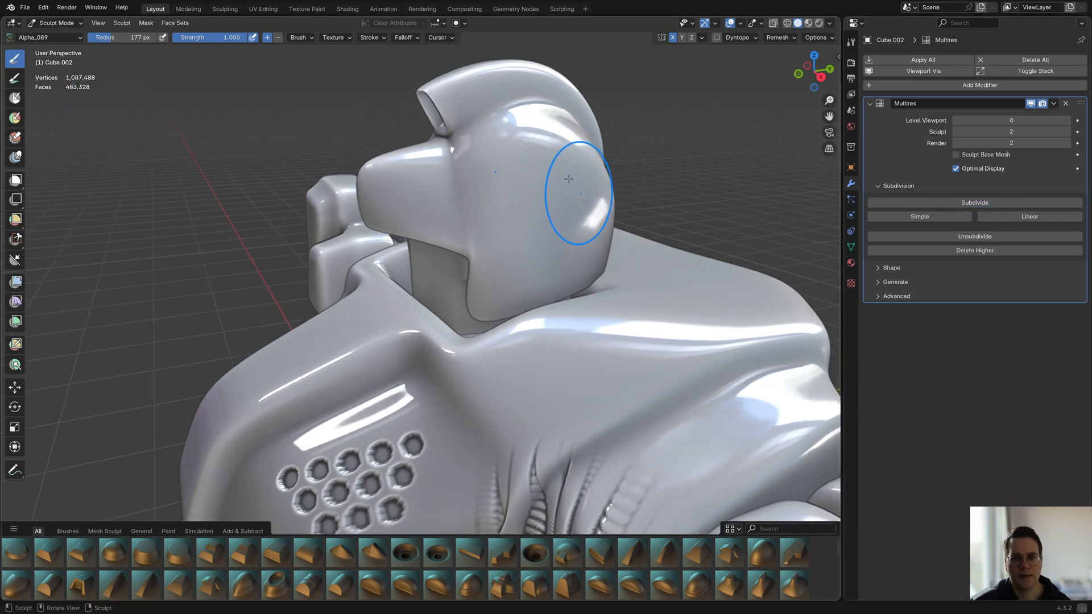
mouse_move(340, 143)
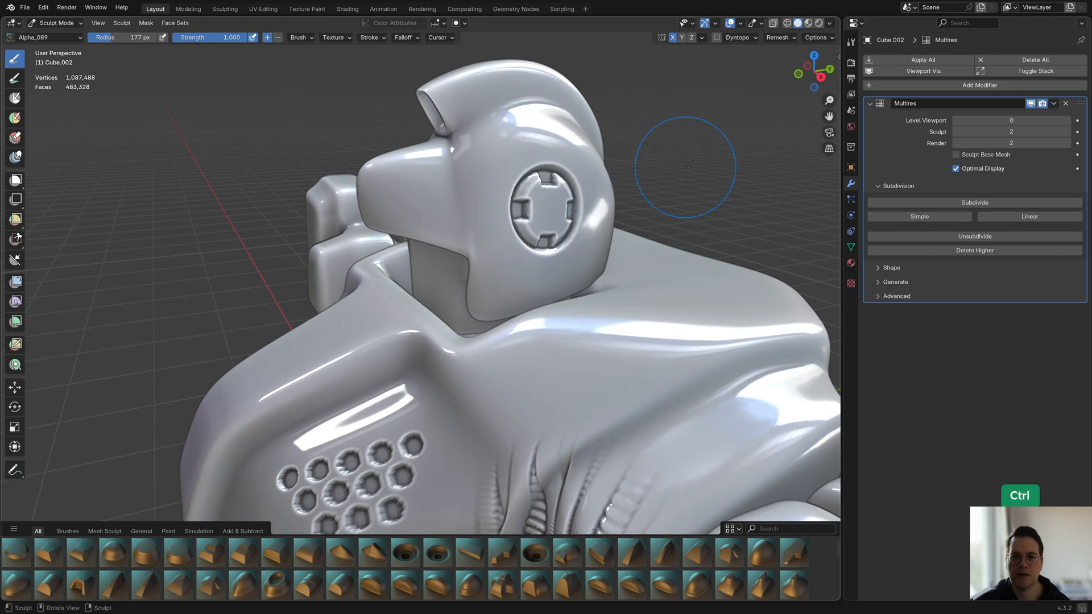
left_click(976, 202)
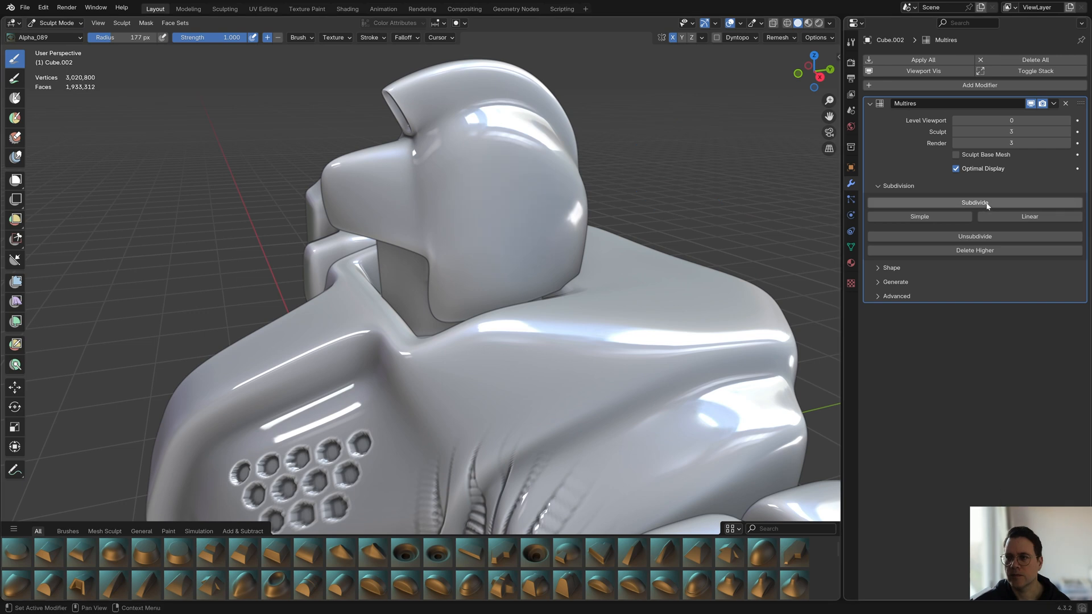
mouse_move(341, 139)
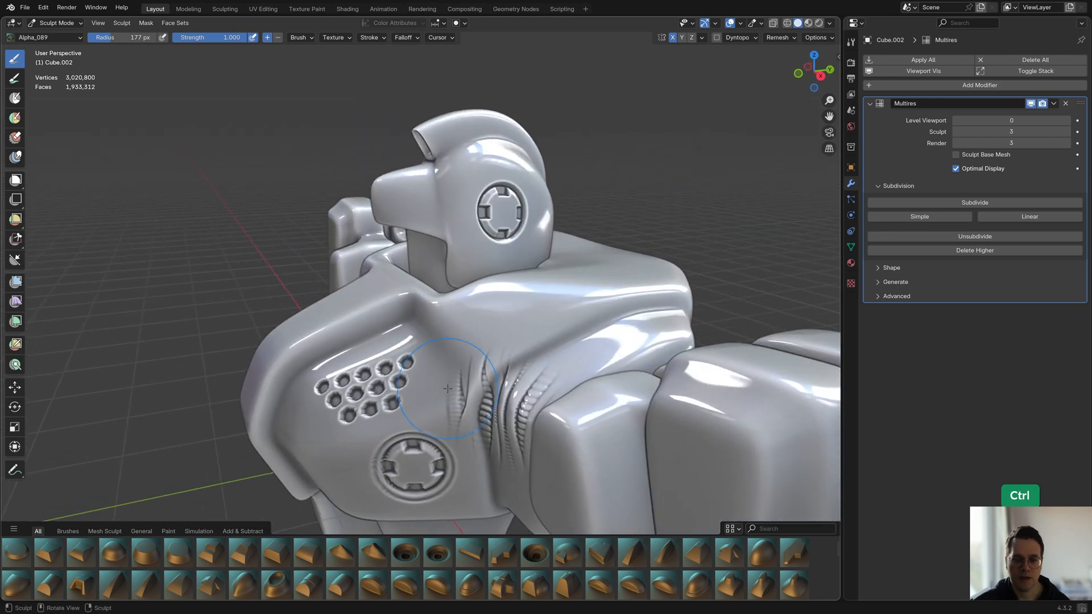
Step: Swap sculpting to the torso with Alt+Q and raise the head's Multires viewport level
key("Alt+Q")
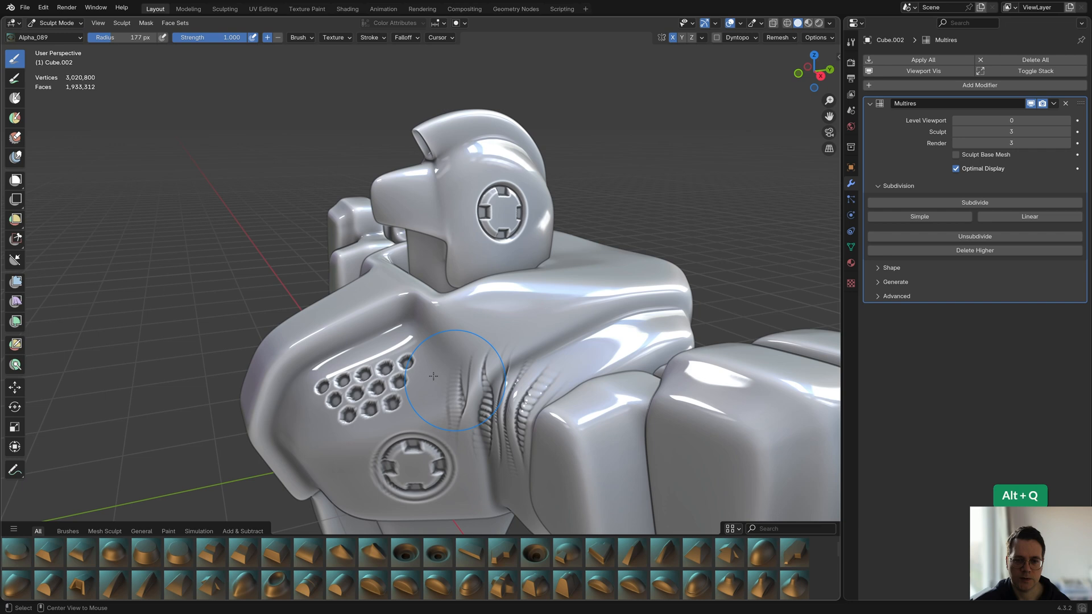
left_click(975, 203)
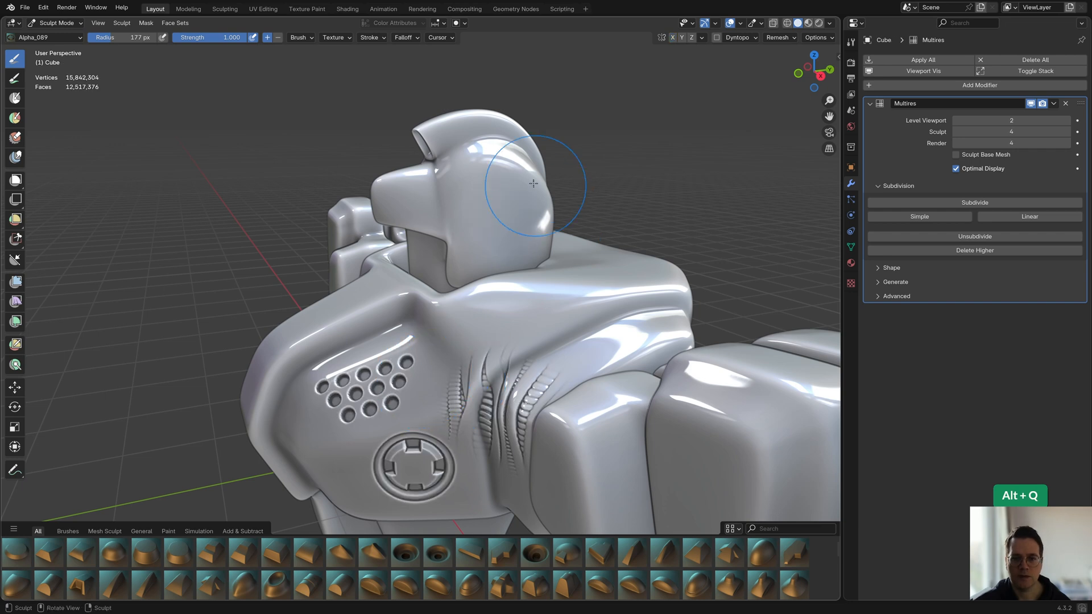
mouse_move(506, 215)
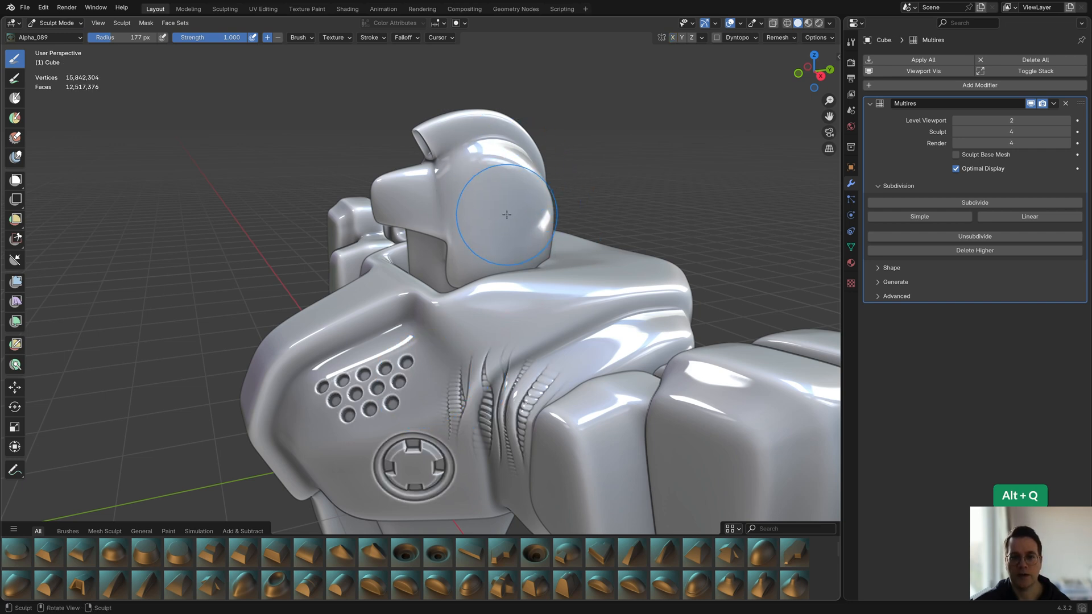
mouse_move(502, 176)
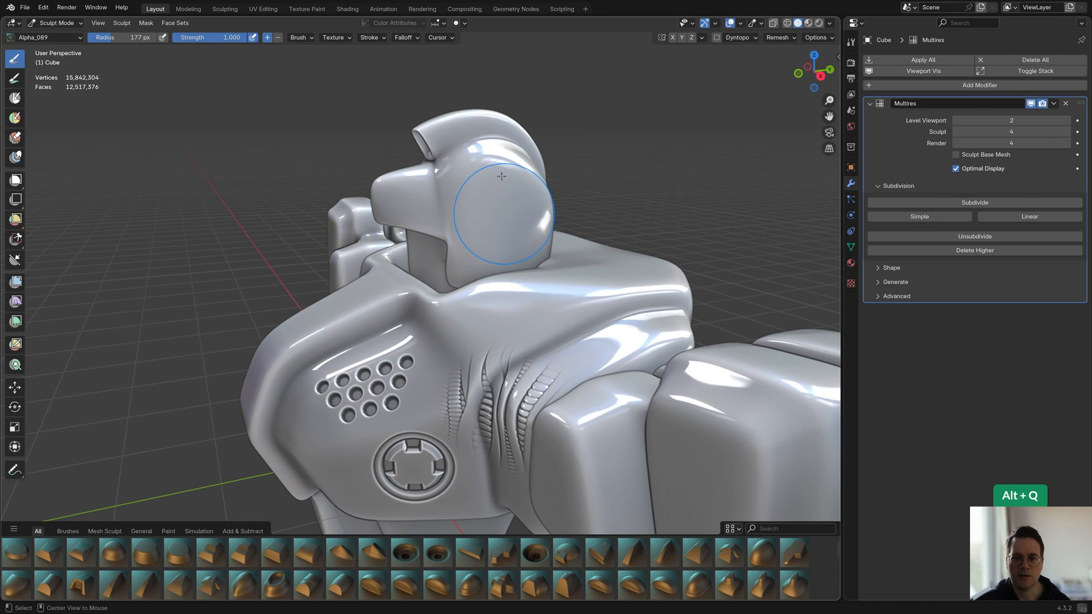
mouse_move(506, 205)
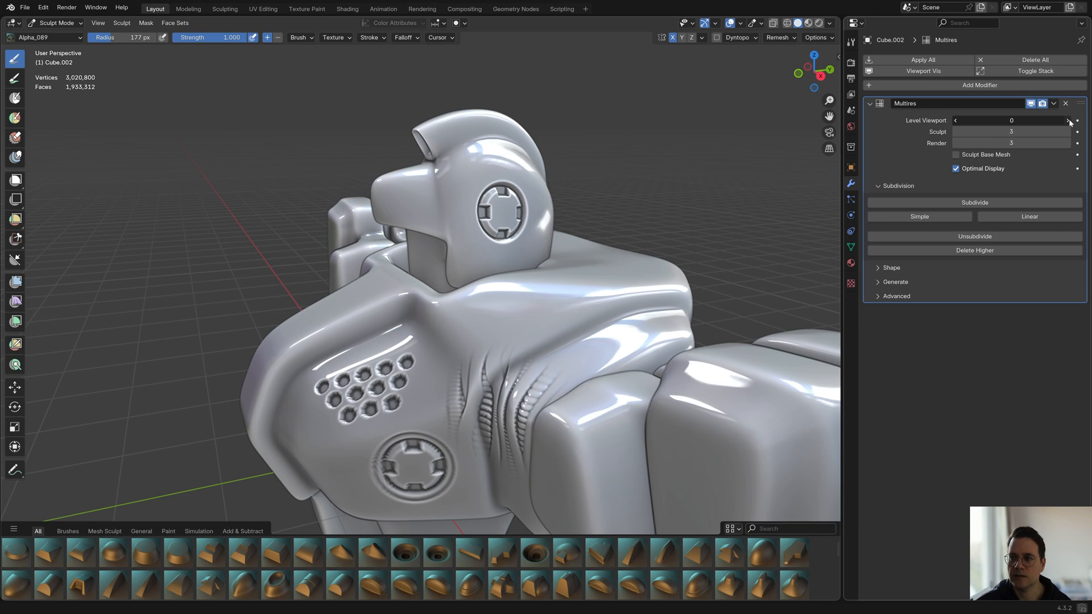
left_click(1066, 119)
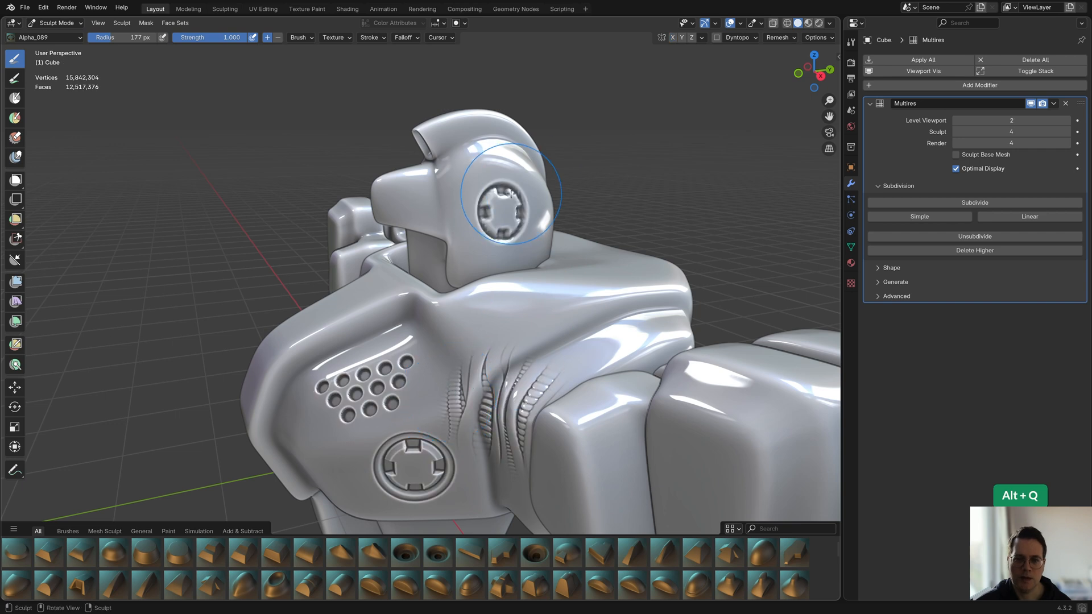
mouse_move(495, 222)
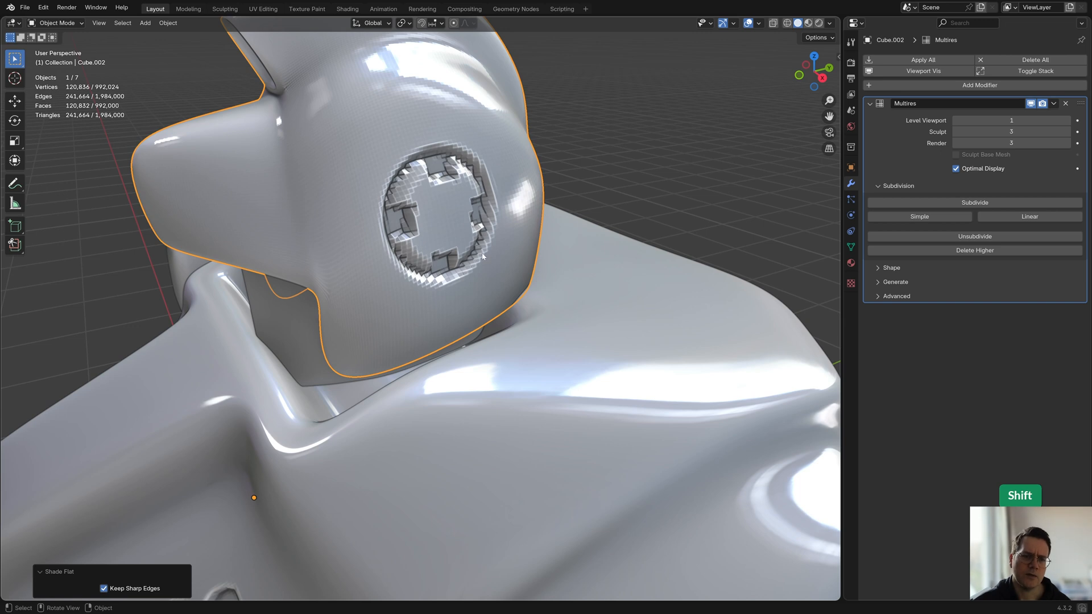
mouse_move(415, 185)
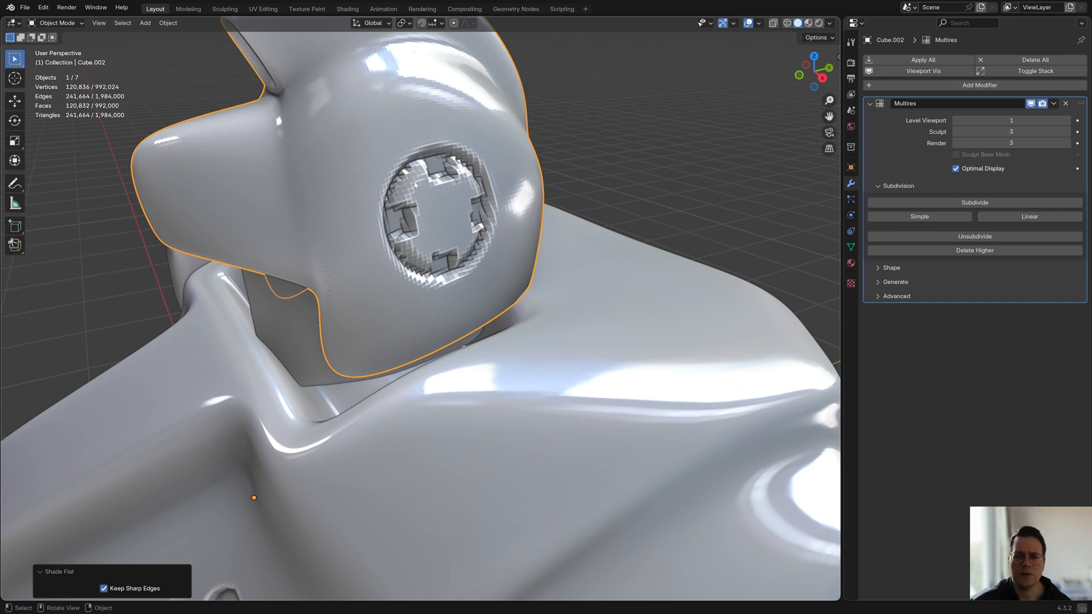
Step: Apply Shade Smooth to the head object (Cube.002) so the robot looks smooth
right_click(414, 185)
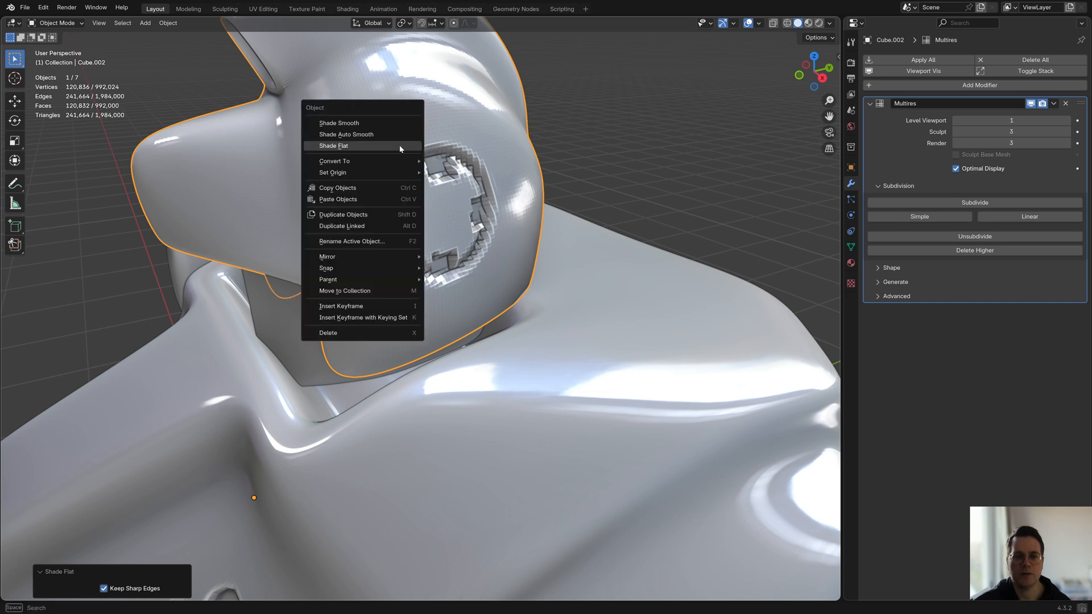
mouse_move(361, 123)
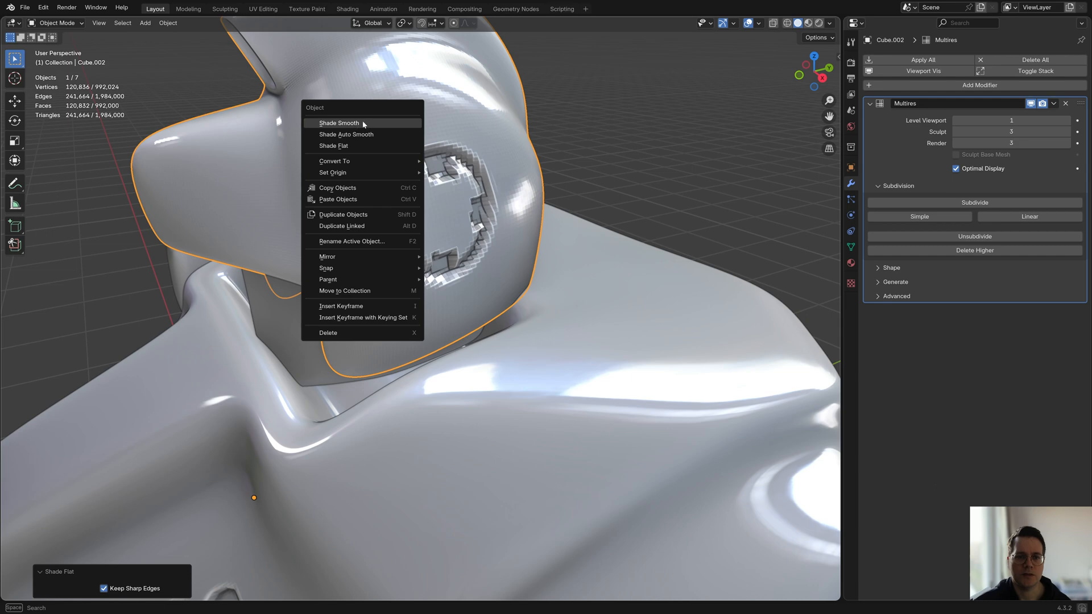
left_click(339, 123)
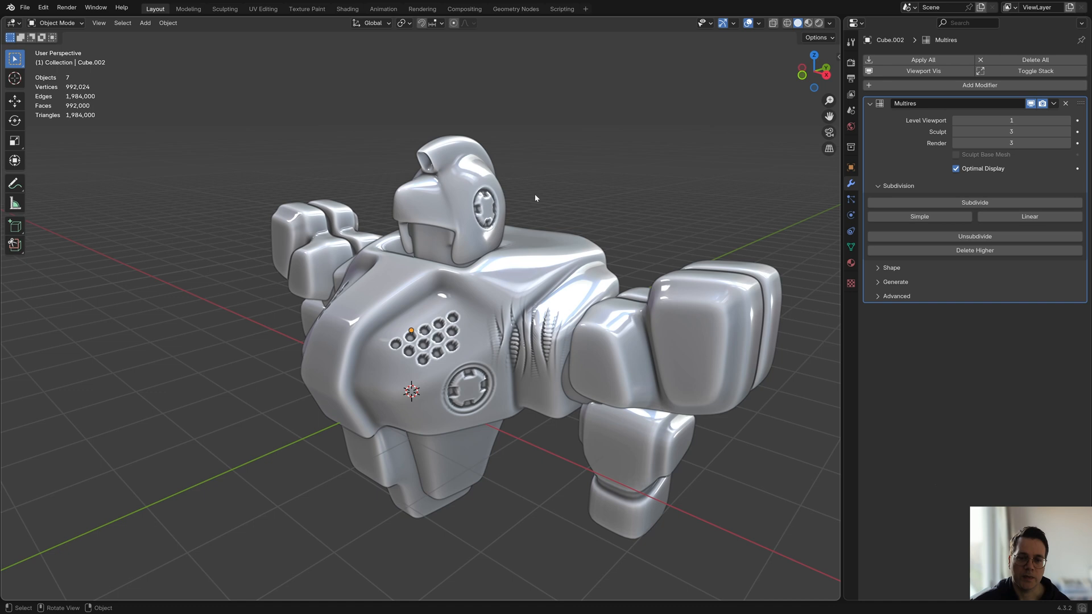
mouse_move(523, 235)
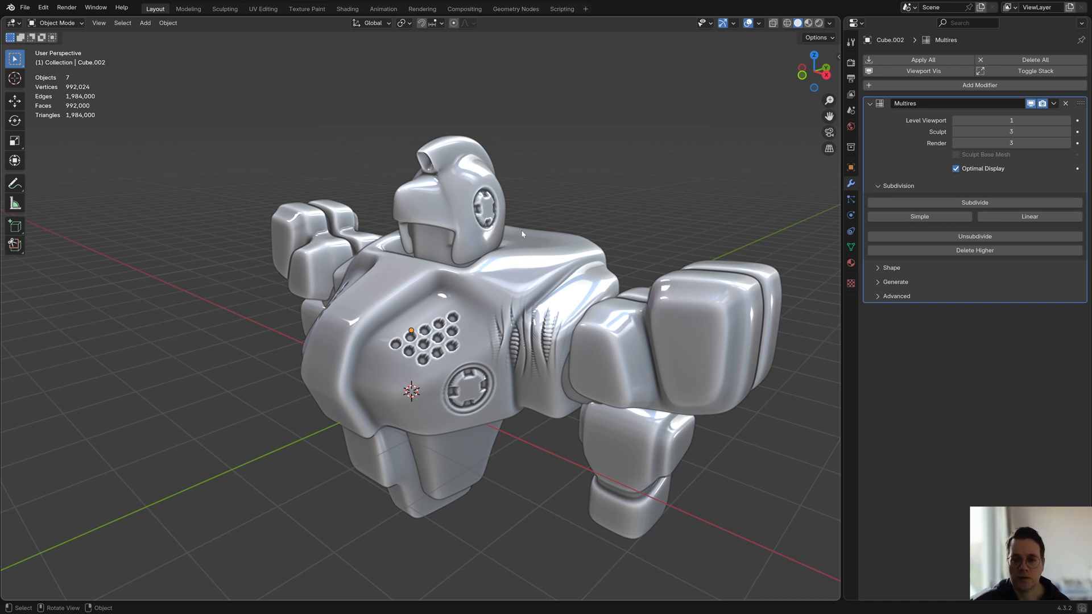
mouse_move(301, 158)
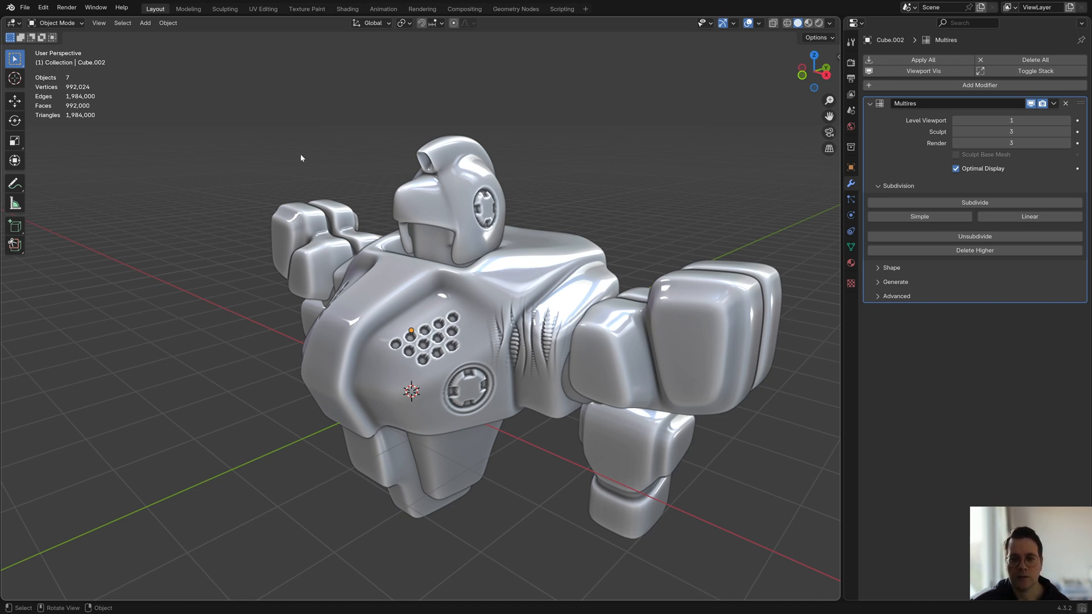
mouse_move(234, 206)
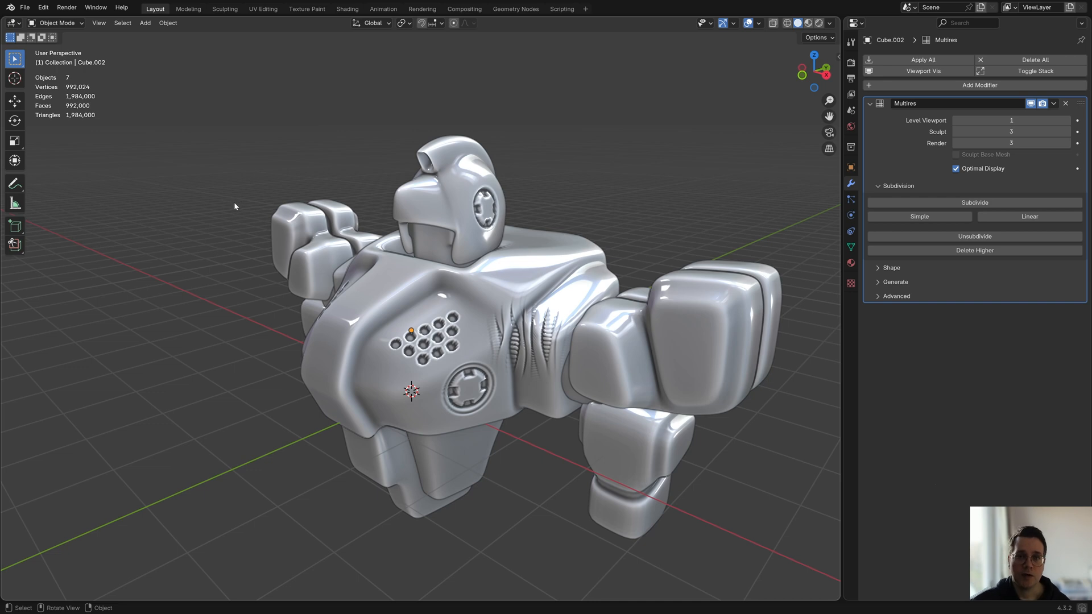
mouse_move(277, 458)
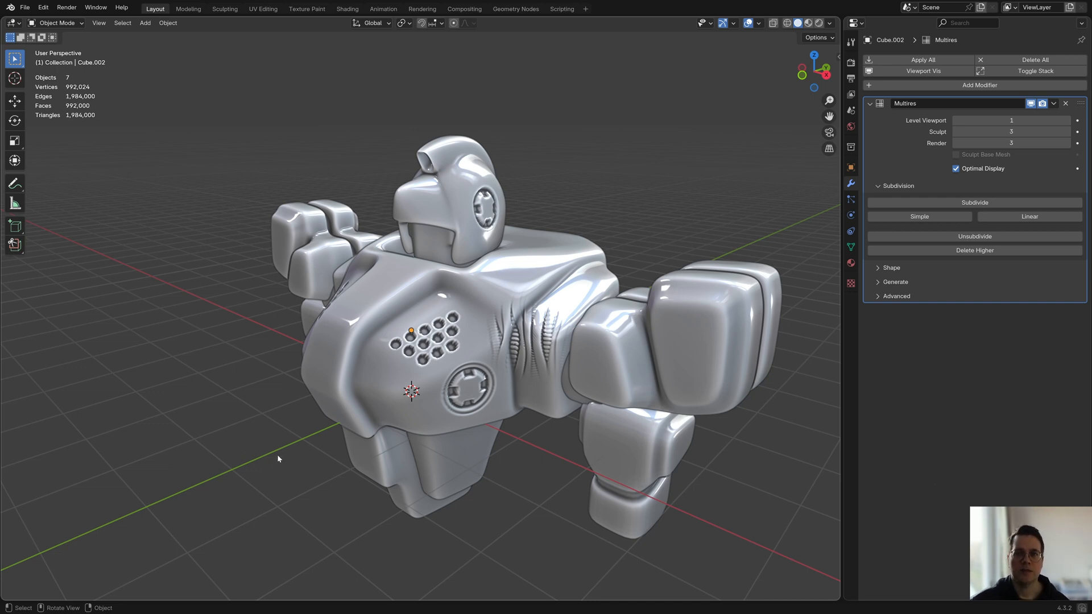
mouse_move(368, 264)
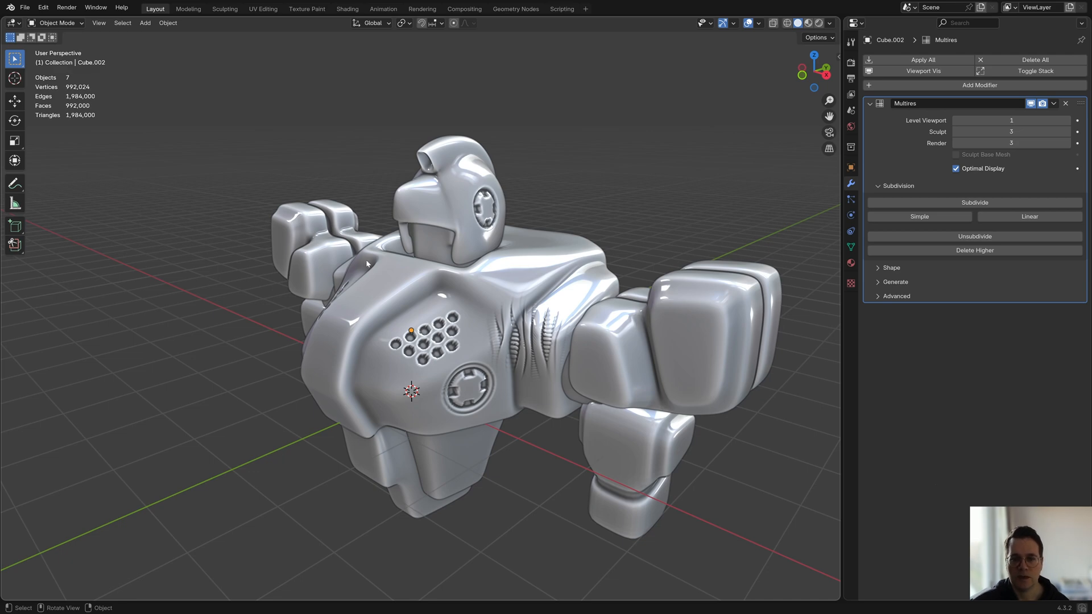